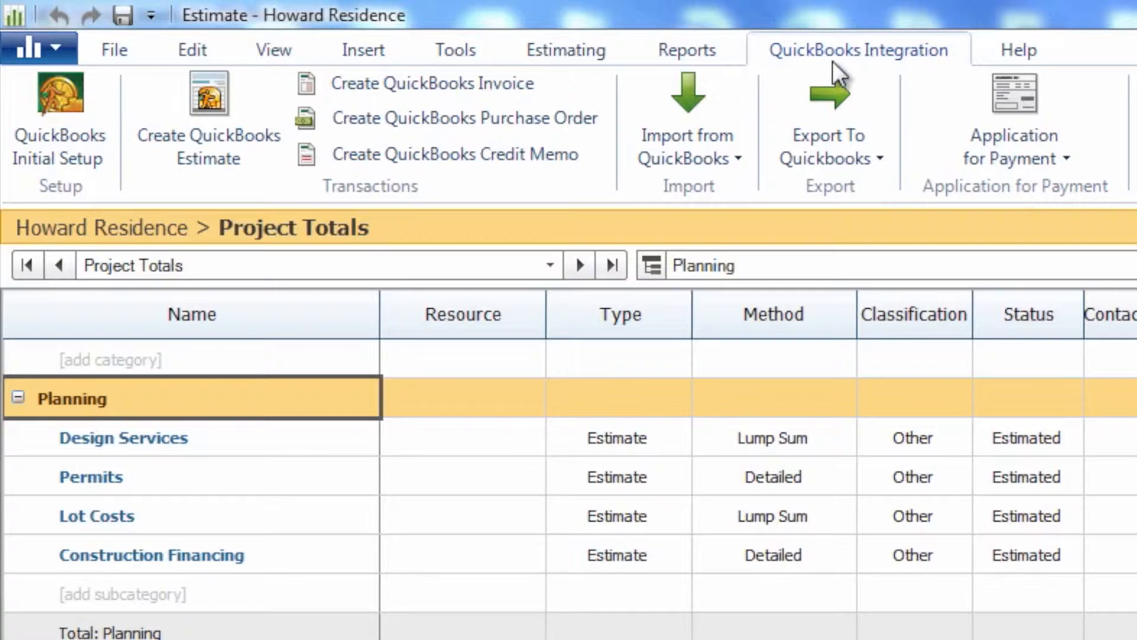
mouse_move(417, 129)
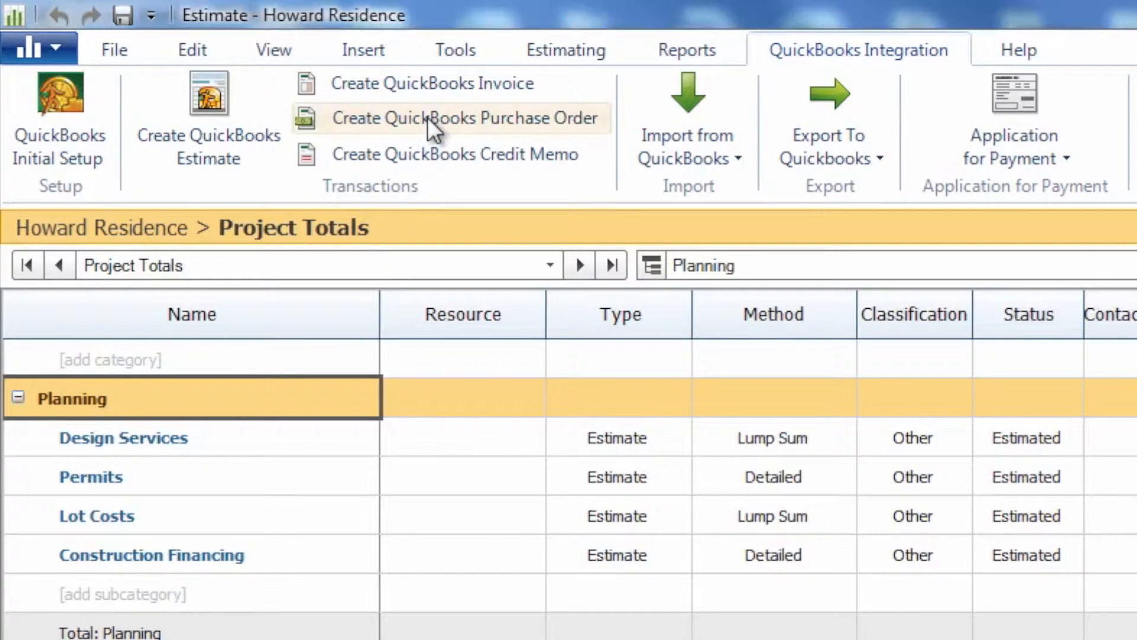
Step: Start a QuickBooks purchase order from the Howard Residence estimate
left_click(432, 119)
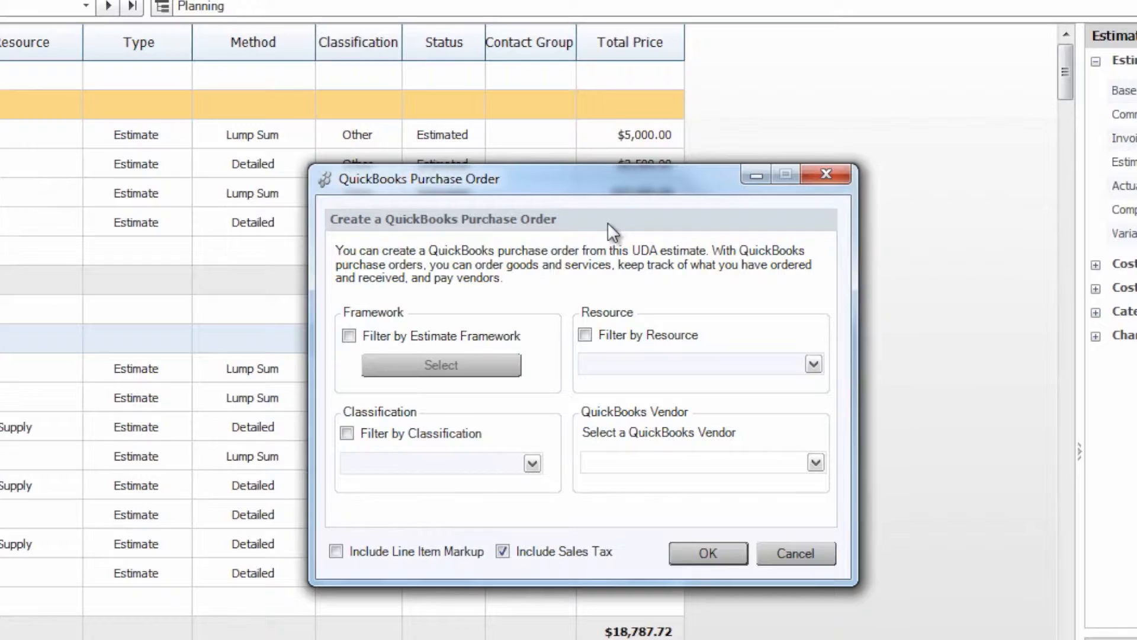
mouse_move(423, 304)
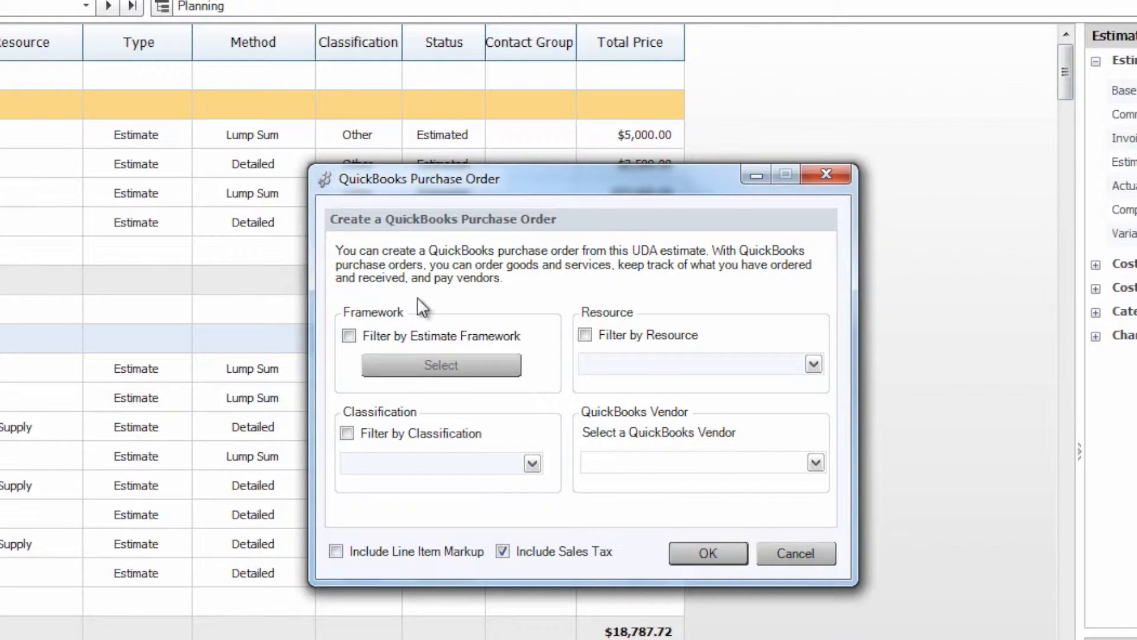
Step: Enable Filter by Estimate Framework and bring up the category list for the order
left_click(348, 335)
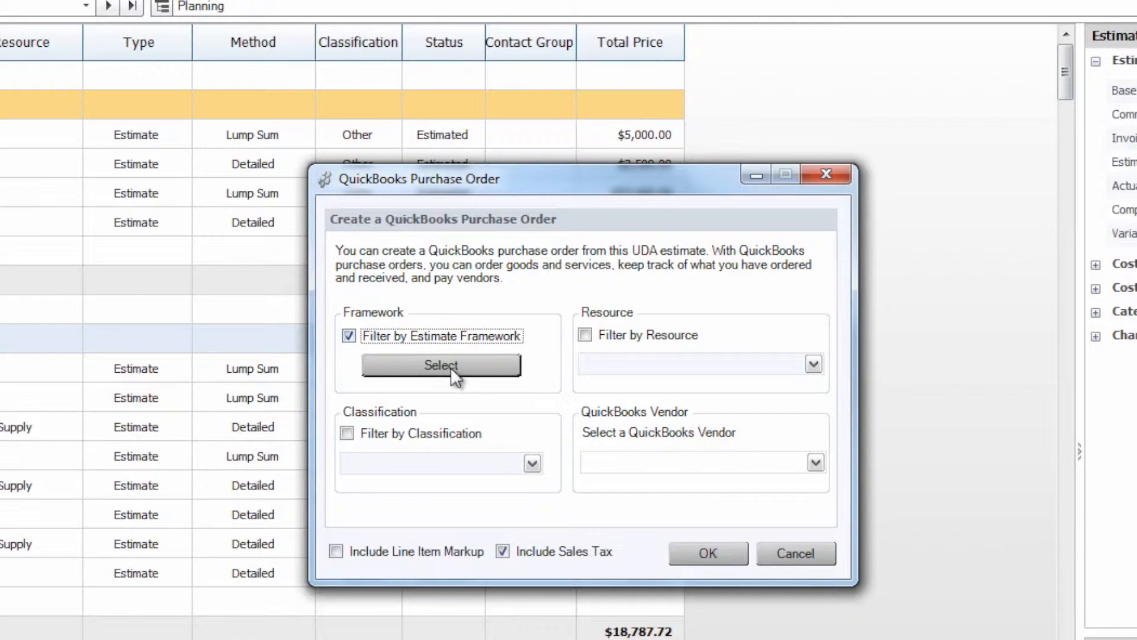
left_click(440, 365)
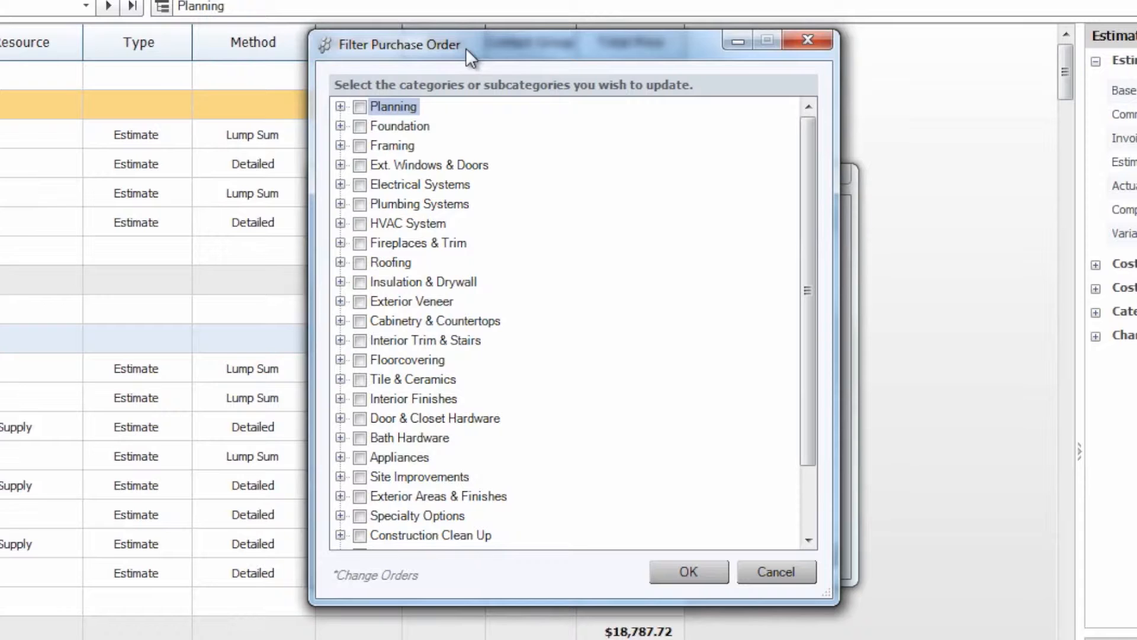
Step: Include Foundation and Framing in the order while leaving Planning excluded
left_click(340, 105)
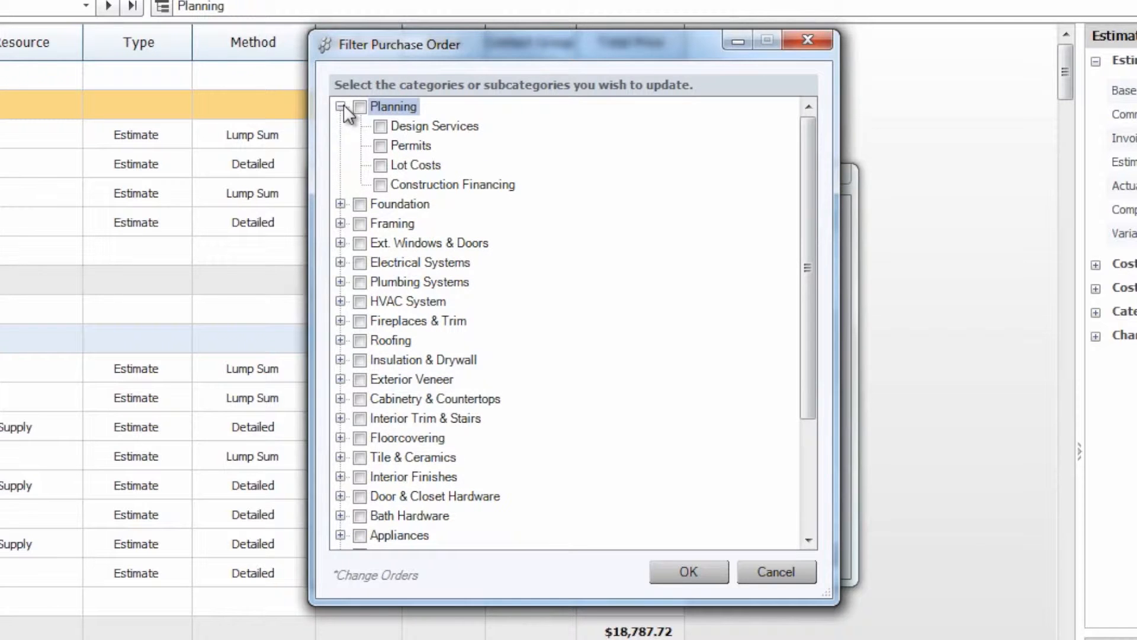
left_click(341, 204)
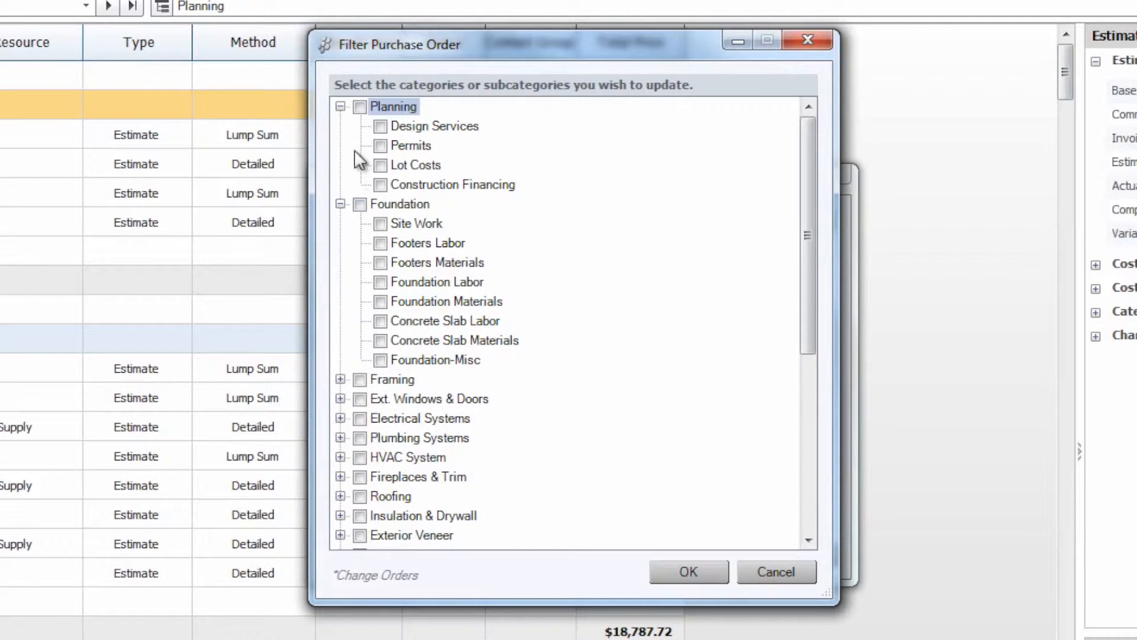
left_click(360, 106)
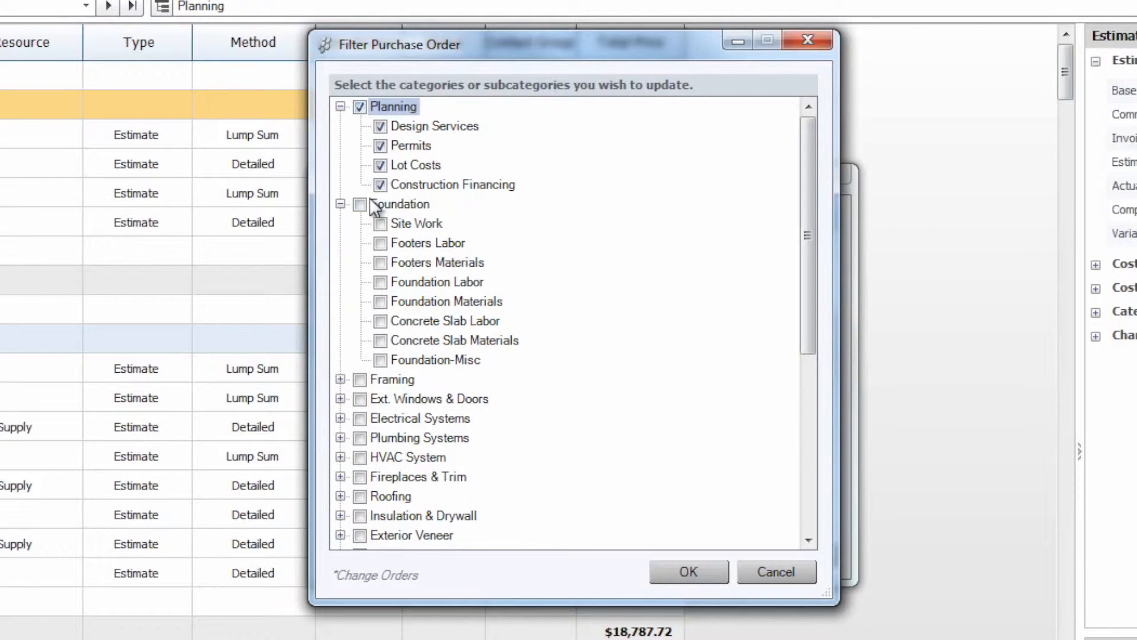
left_click(360, 205)
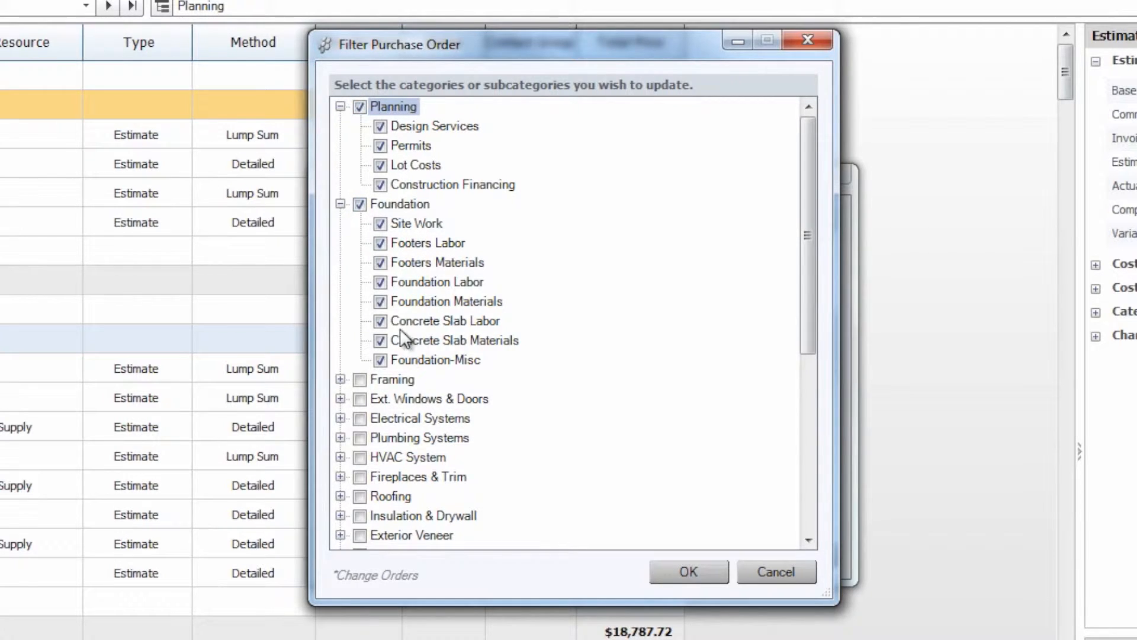
left_click(360, 379)
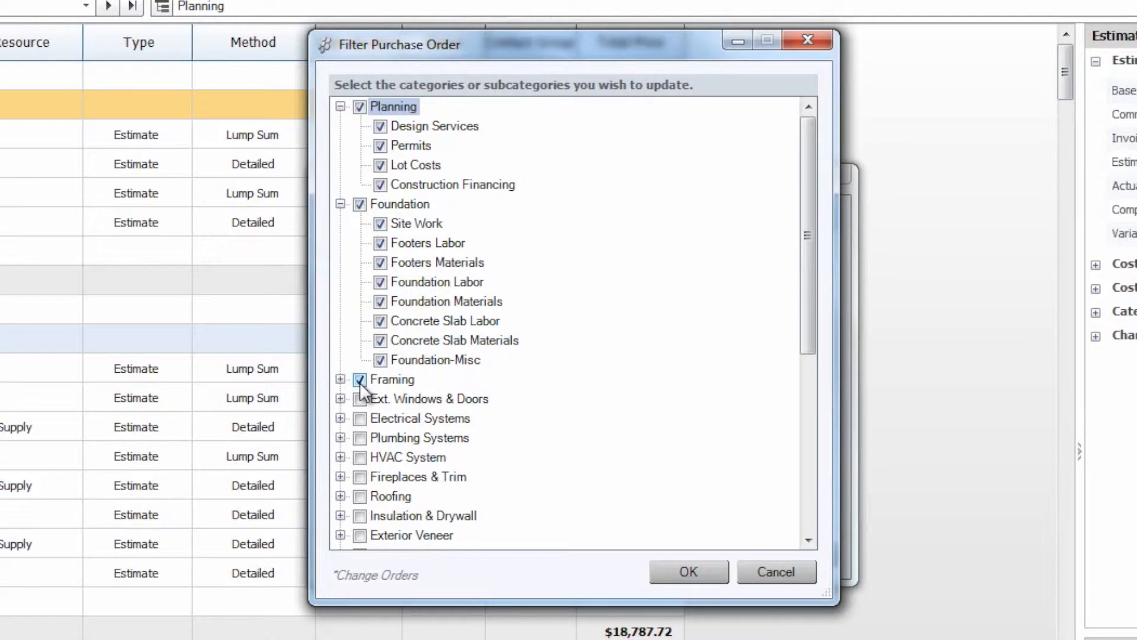
left_click(361, 106)
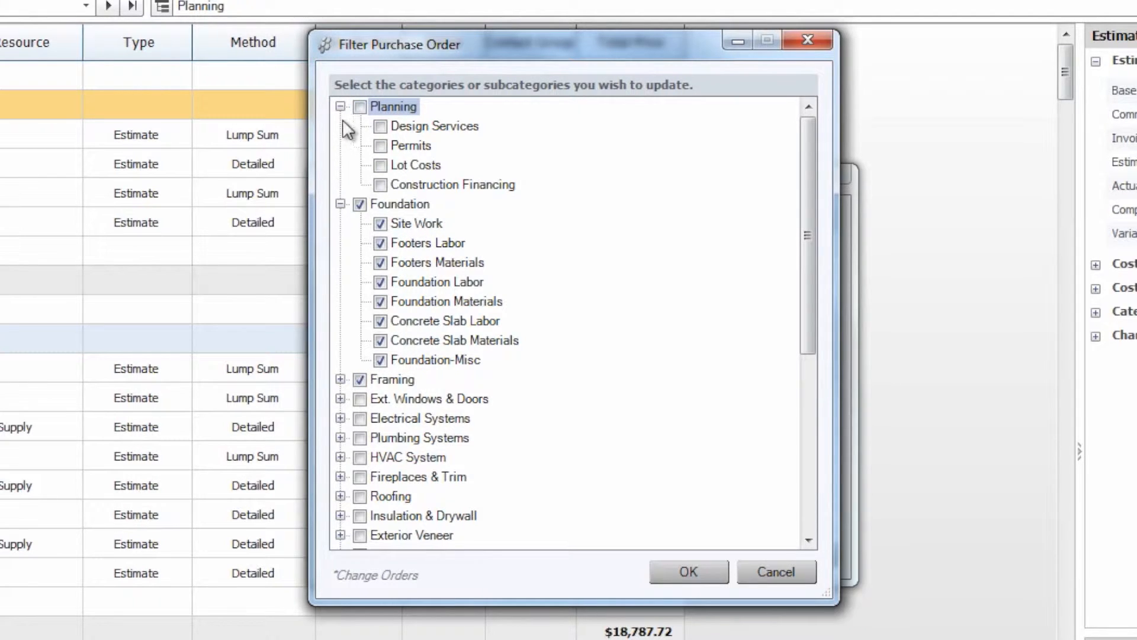
left_click(341, 107)
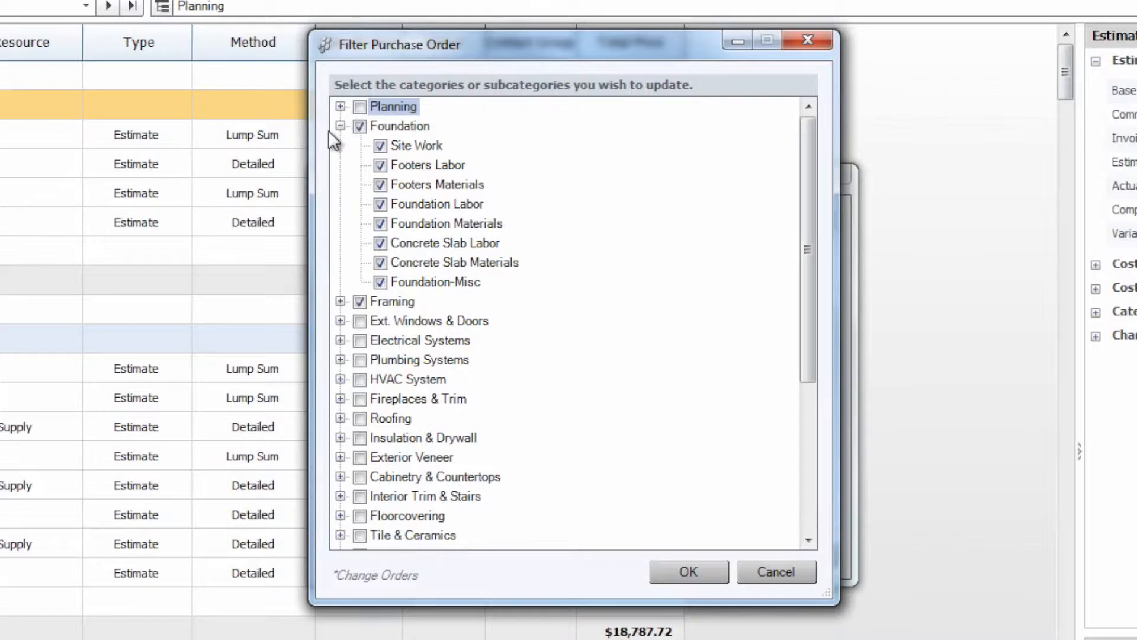
Step: Keep all Foundation subcategories (Labor and Materials) included and confirm the category filter
left_click(381, 204)
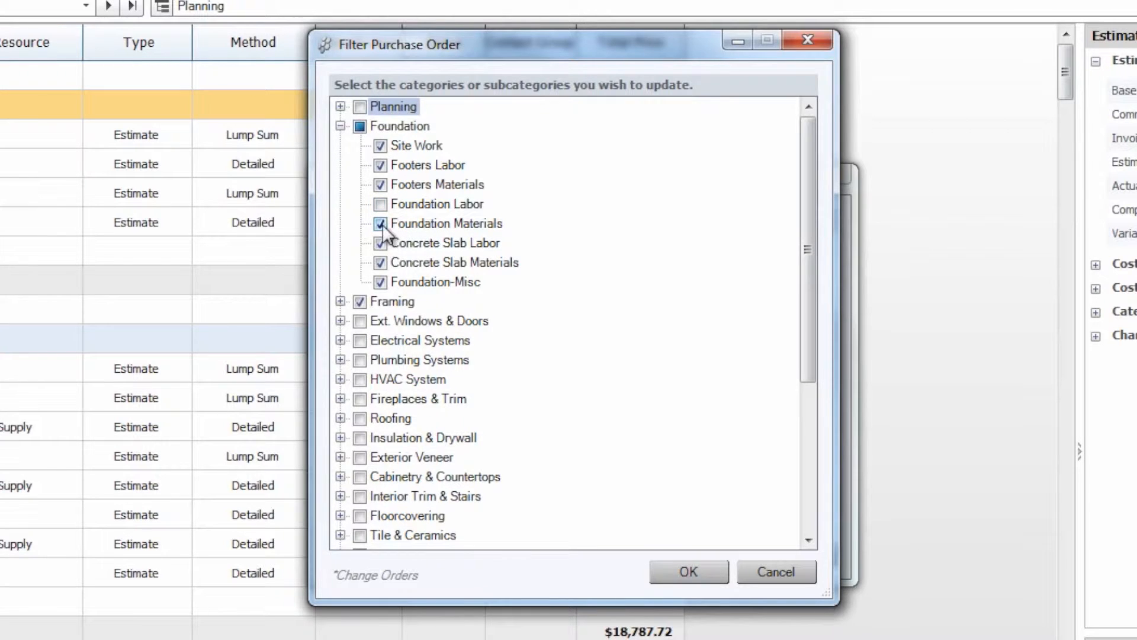
left_click(381, 224)
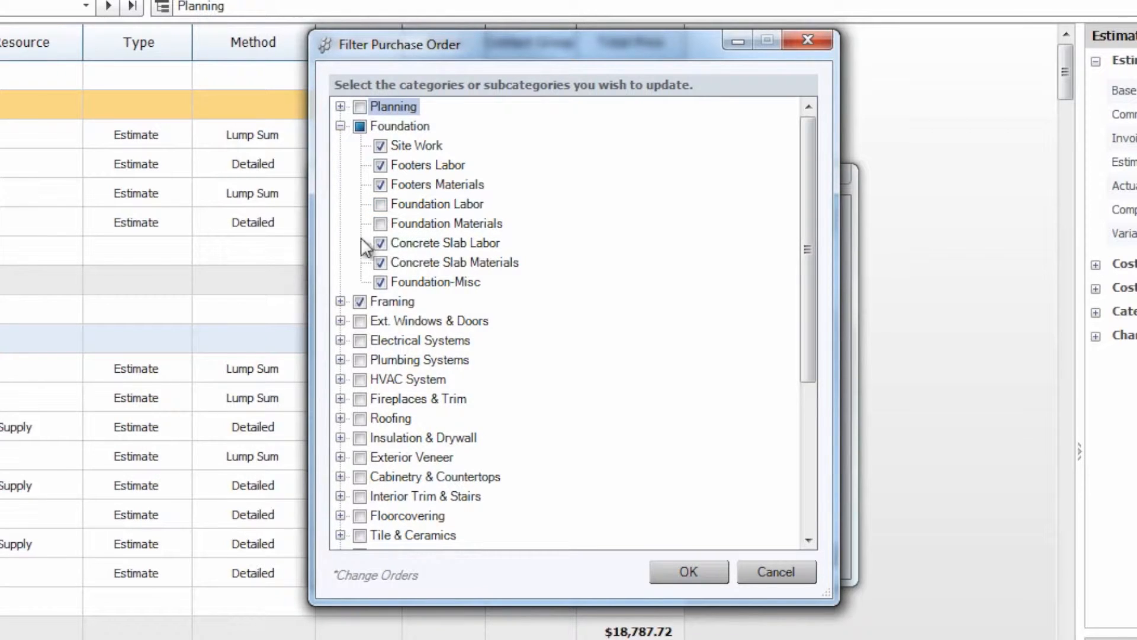
left_click(360, 127)
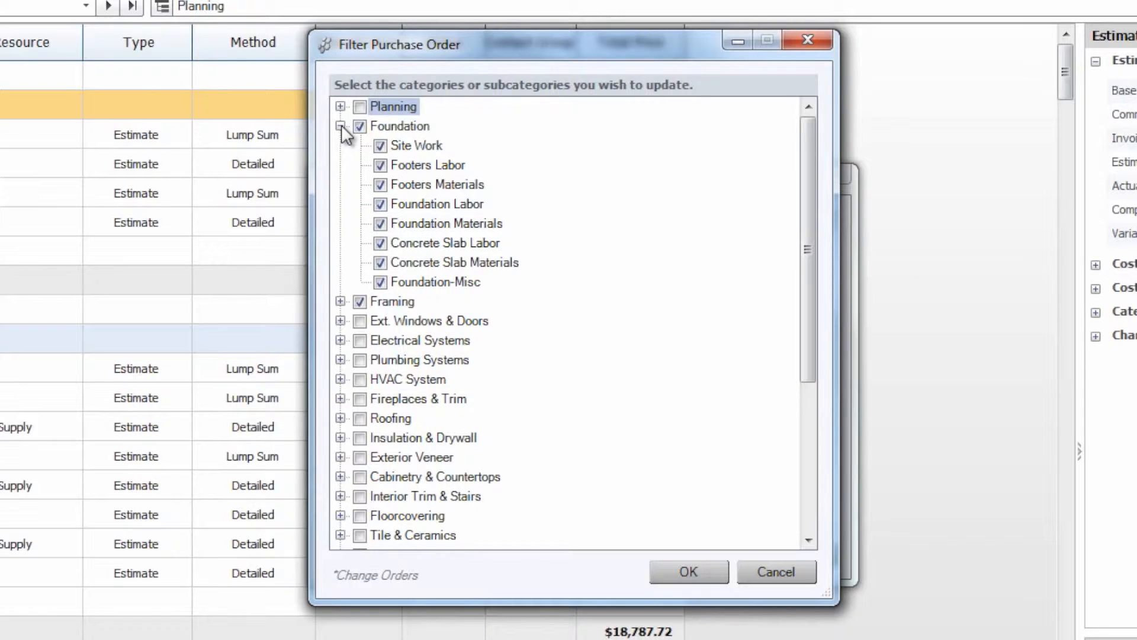
left_click(342, 126)
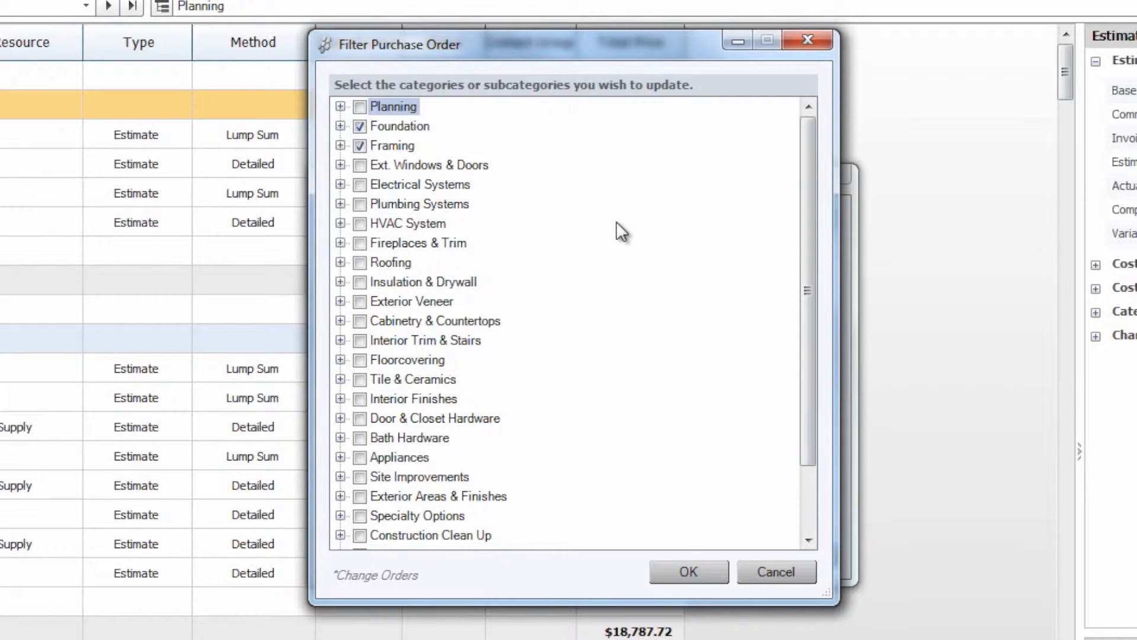
mouse_move(673, 419)
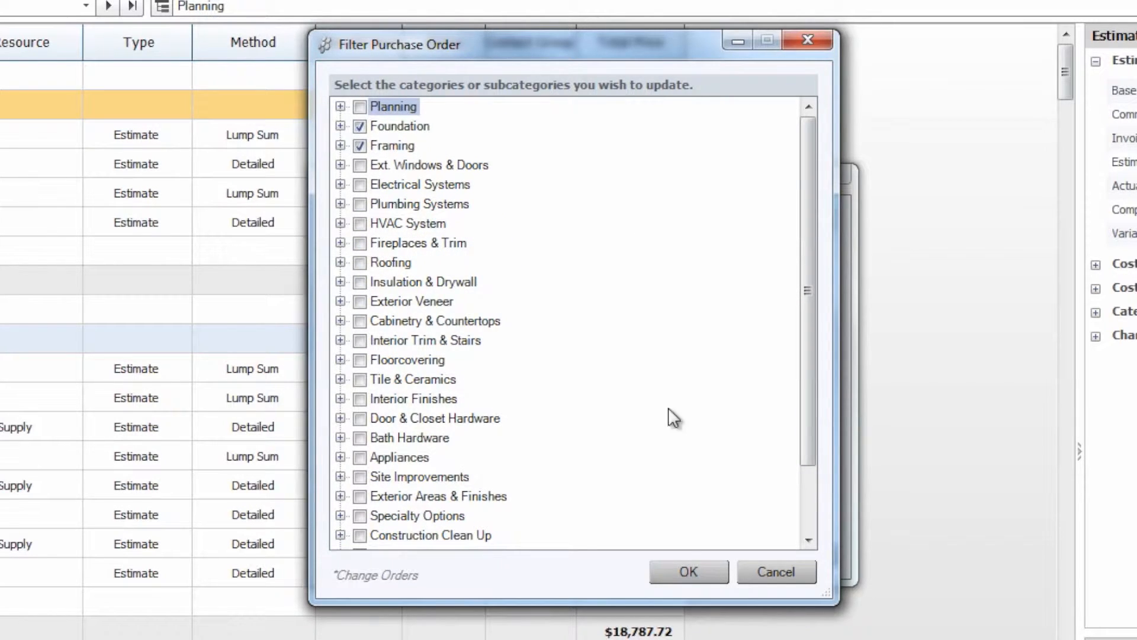
left_click(687, 571)
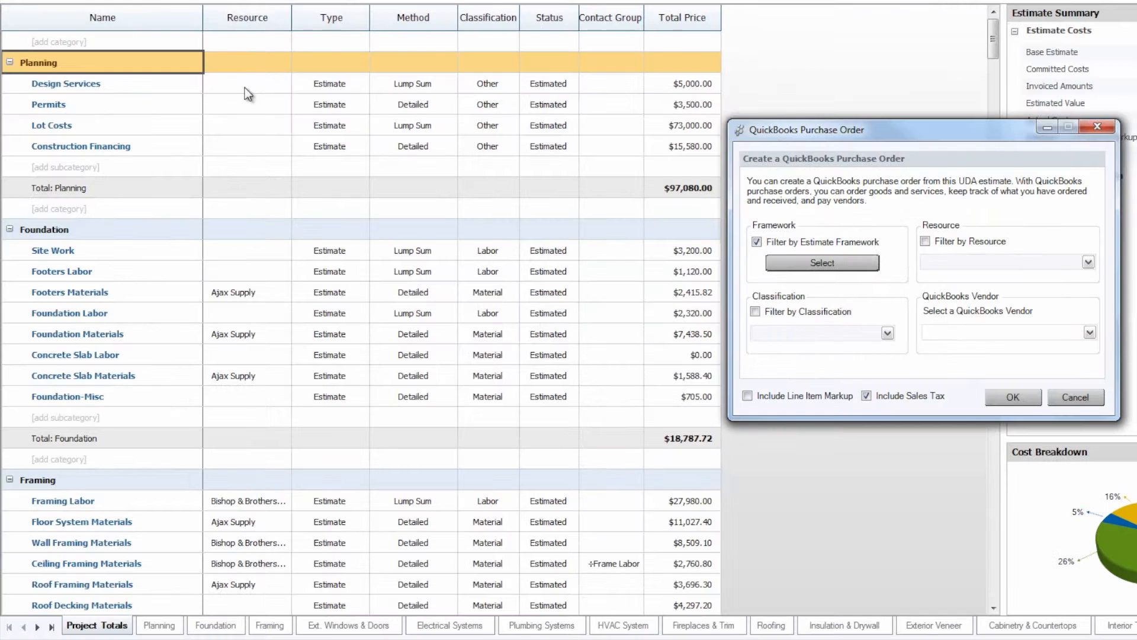
mouse_move(493, 274)
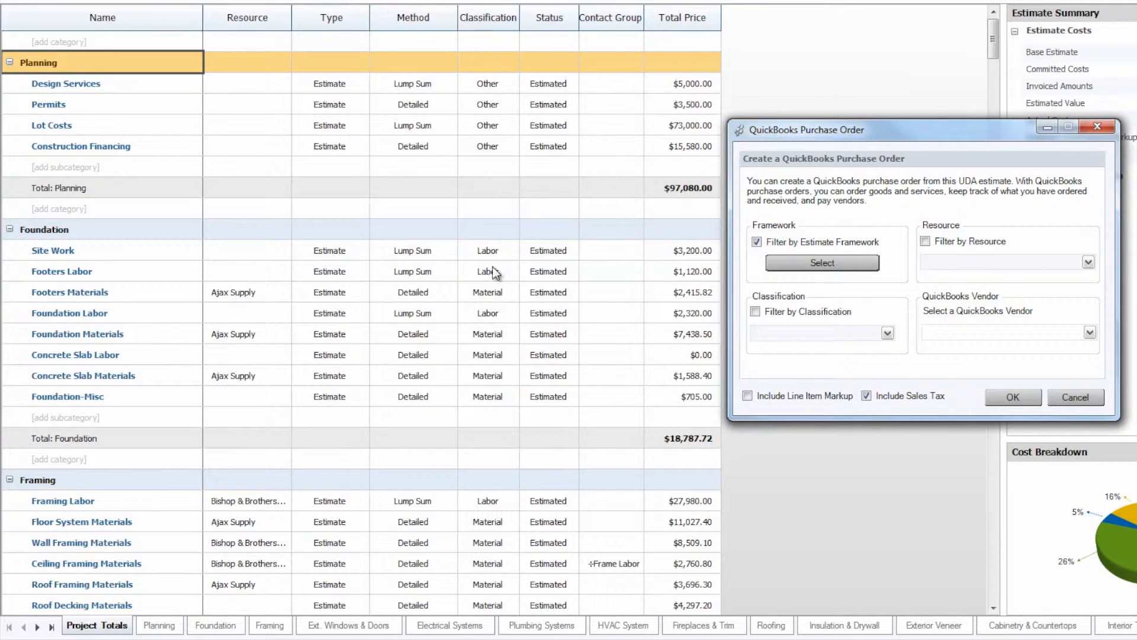
mouse_move(263, 317)
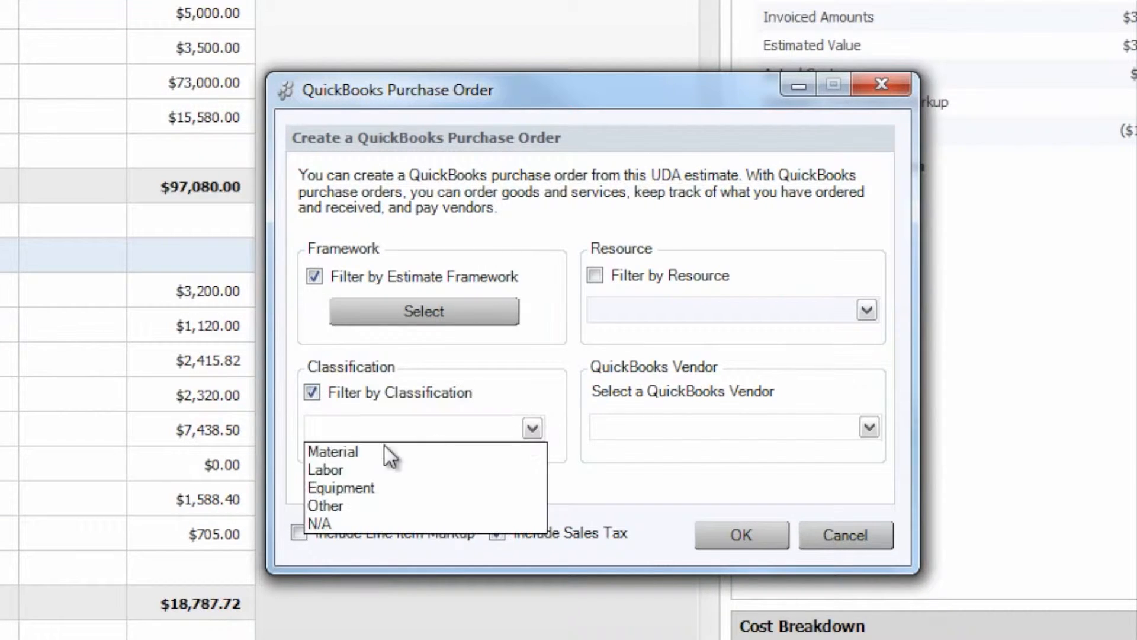
mouse_move(327, 469)
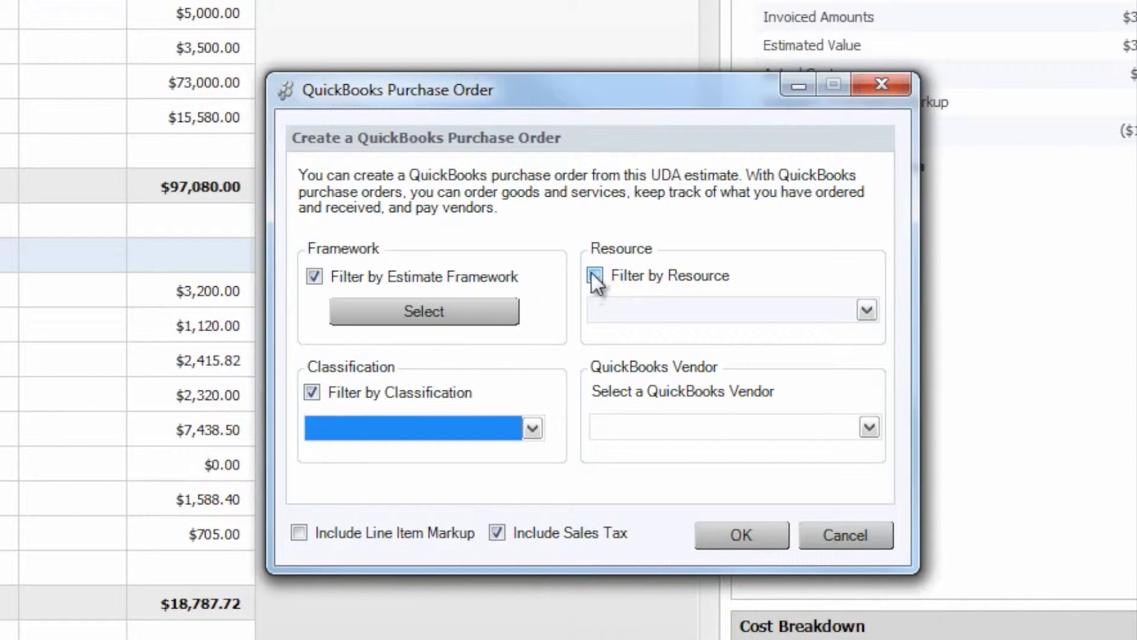
Step: Leave Filter by Resource and Filter by Classification switched off, keeping only framework filtering
left_click(594, 275)
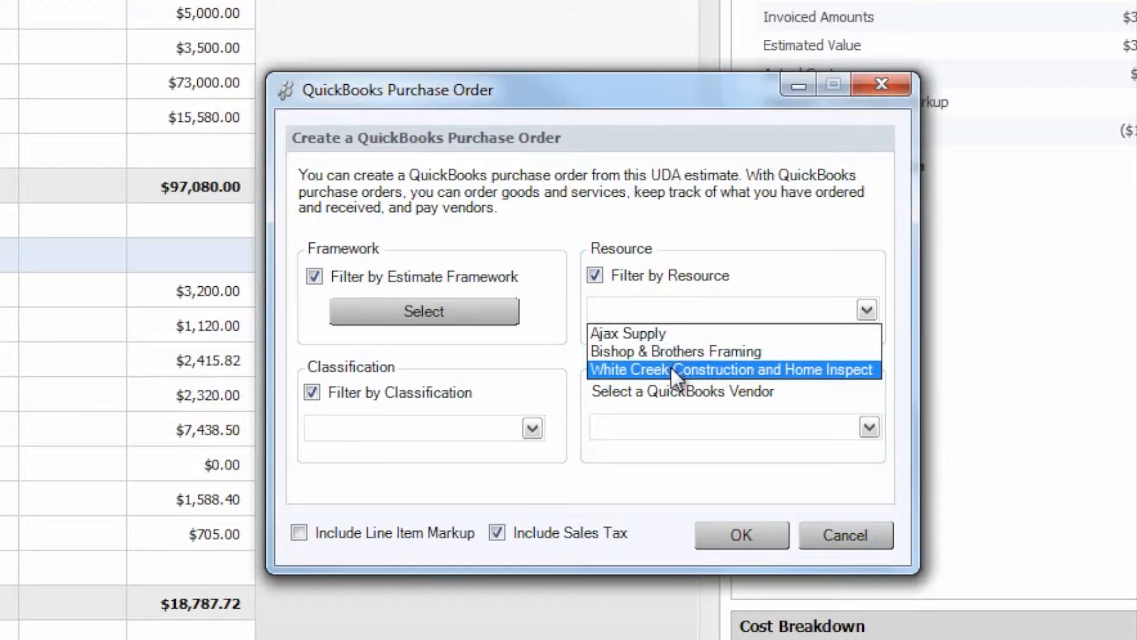
left_click(728, 370)
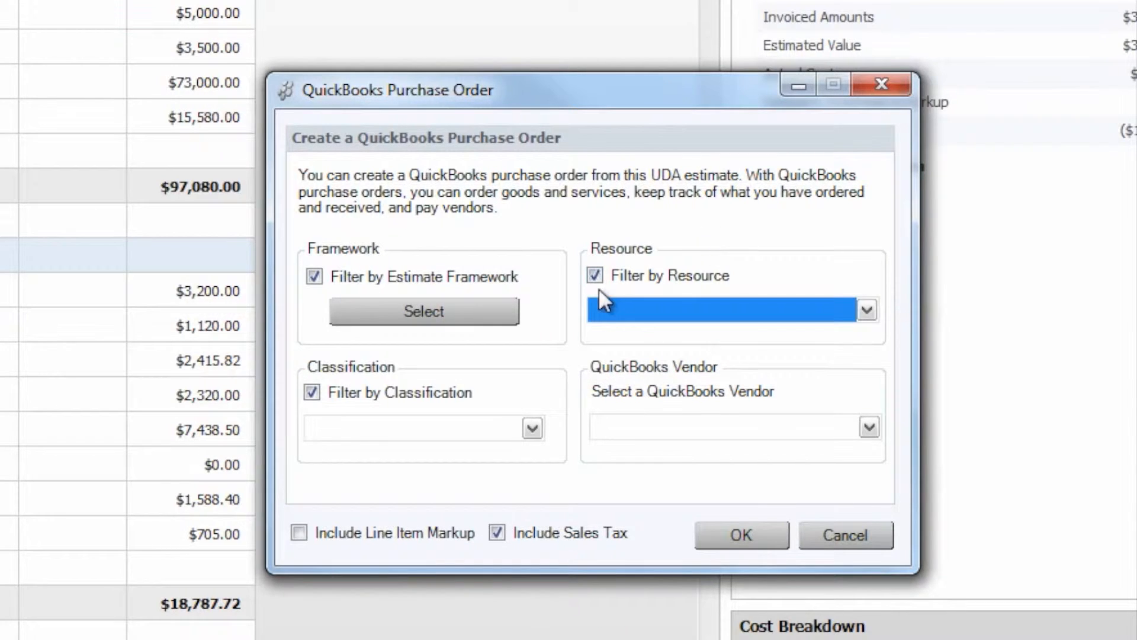
left_click(594, 275)
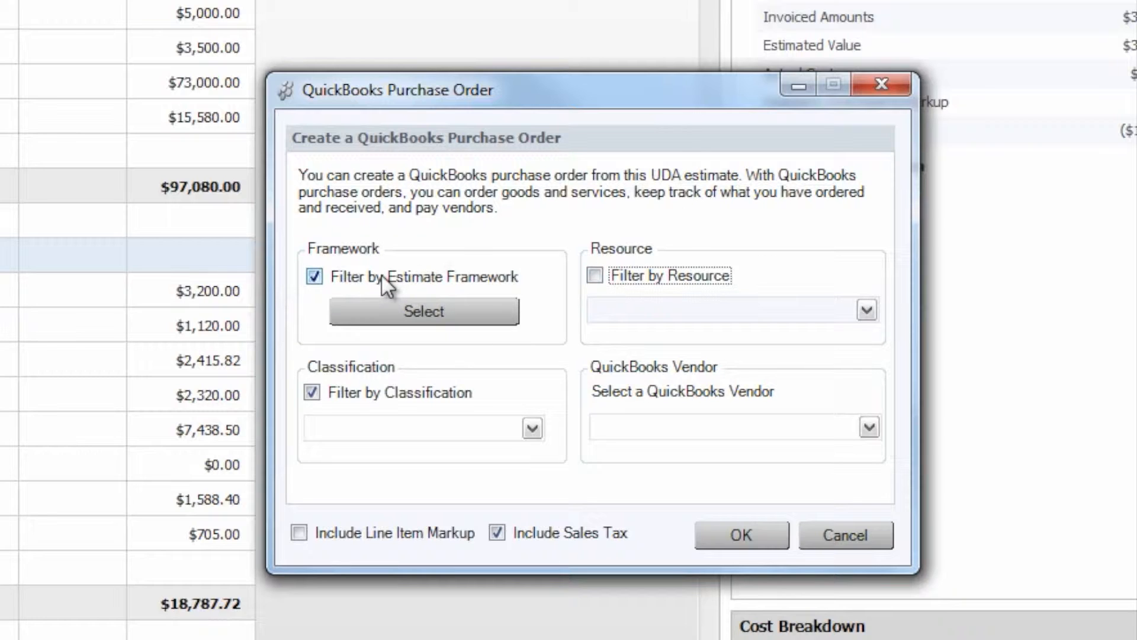
mouse_move(585, 392)
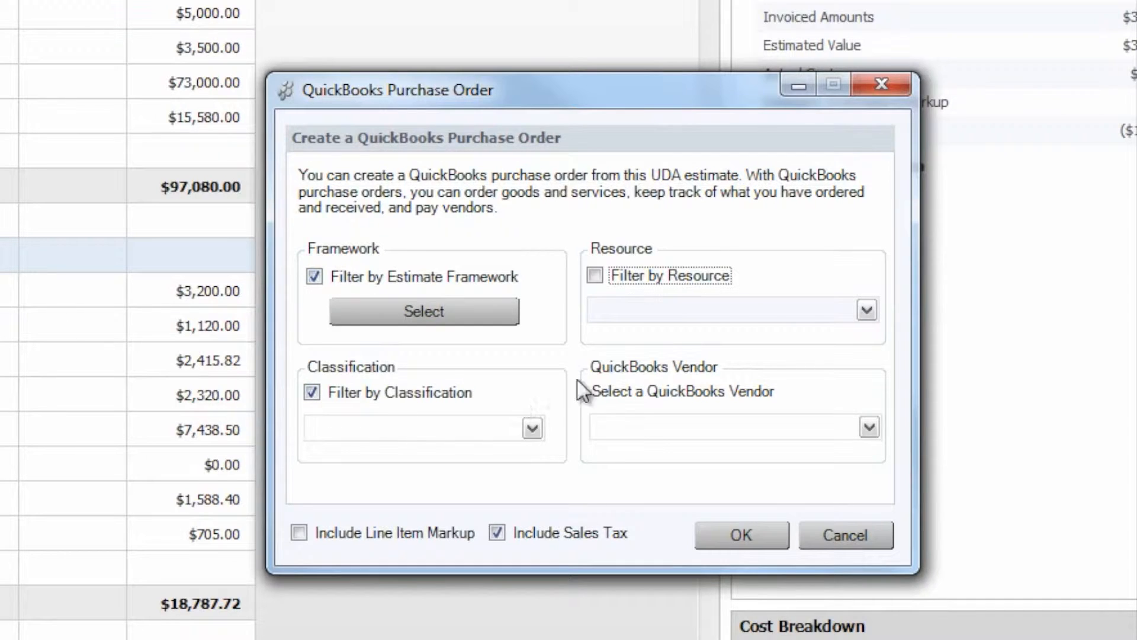
left_click(595, 274)
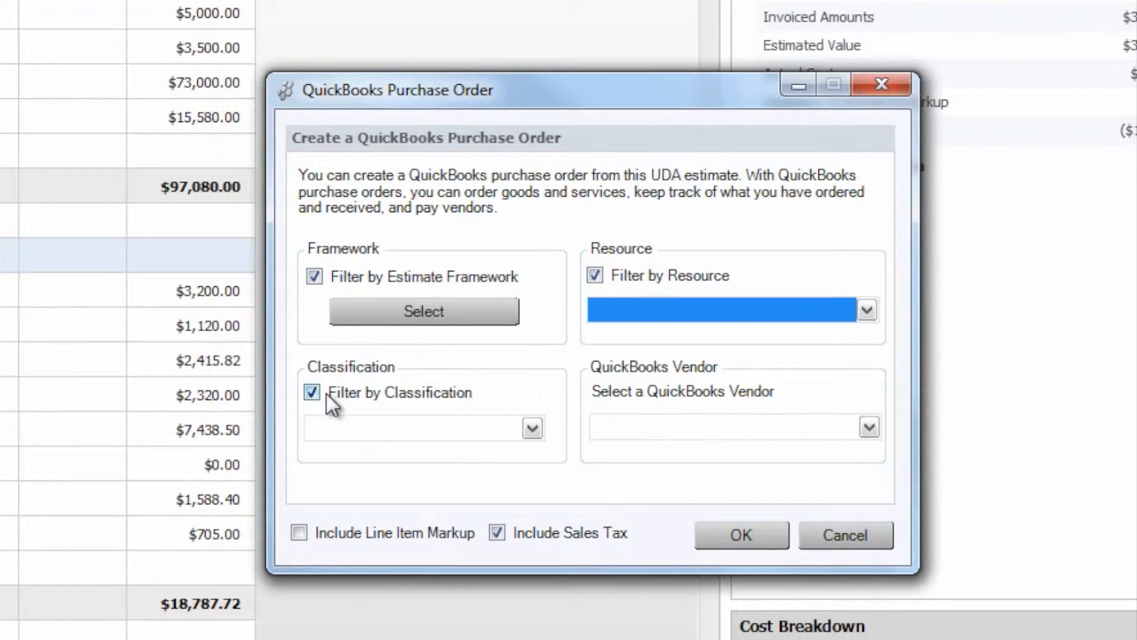
mouse_move(723, 205)
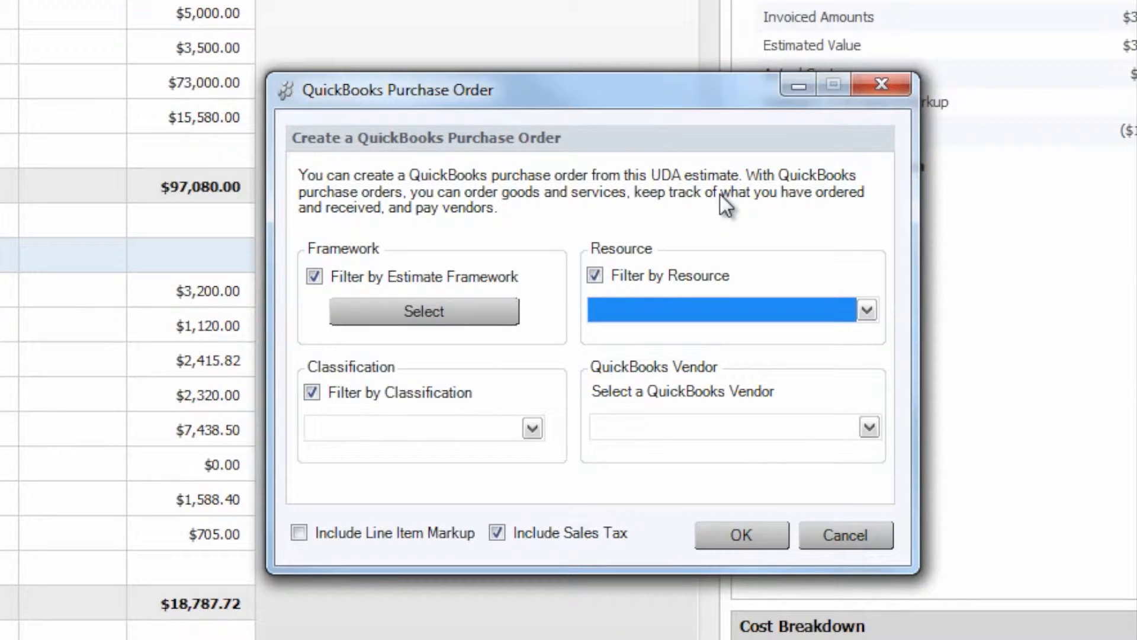
left_click(594, 276)
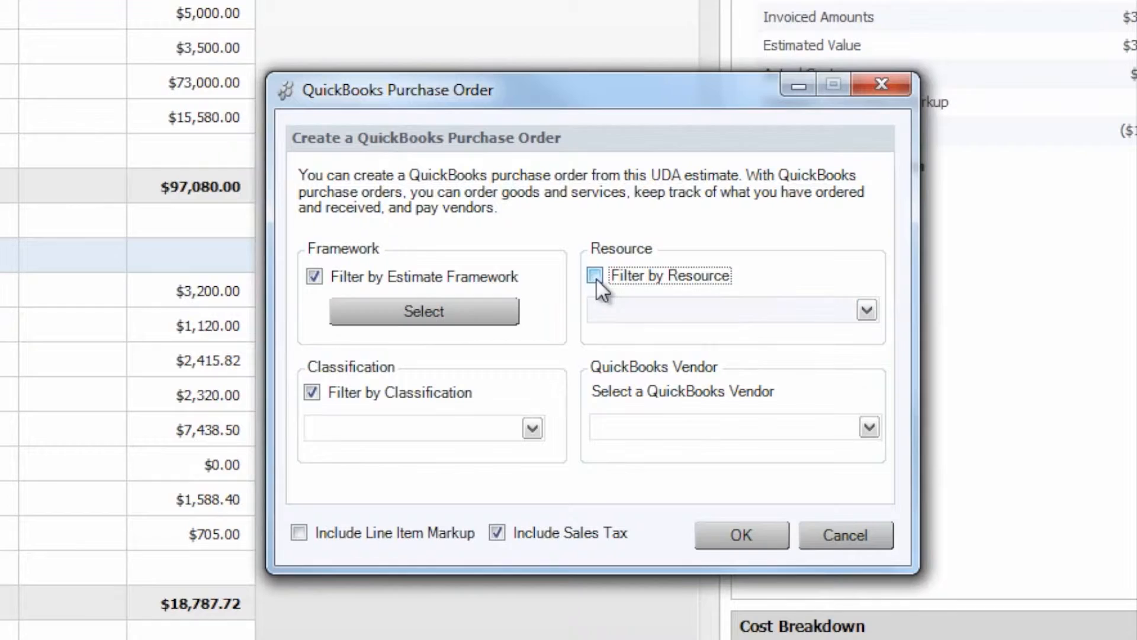
left_click(311, 393)
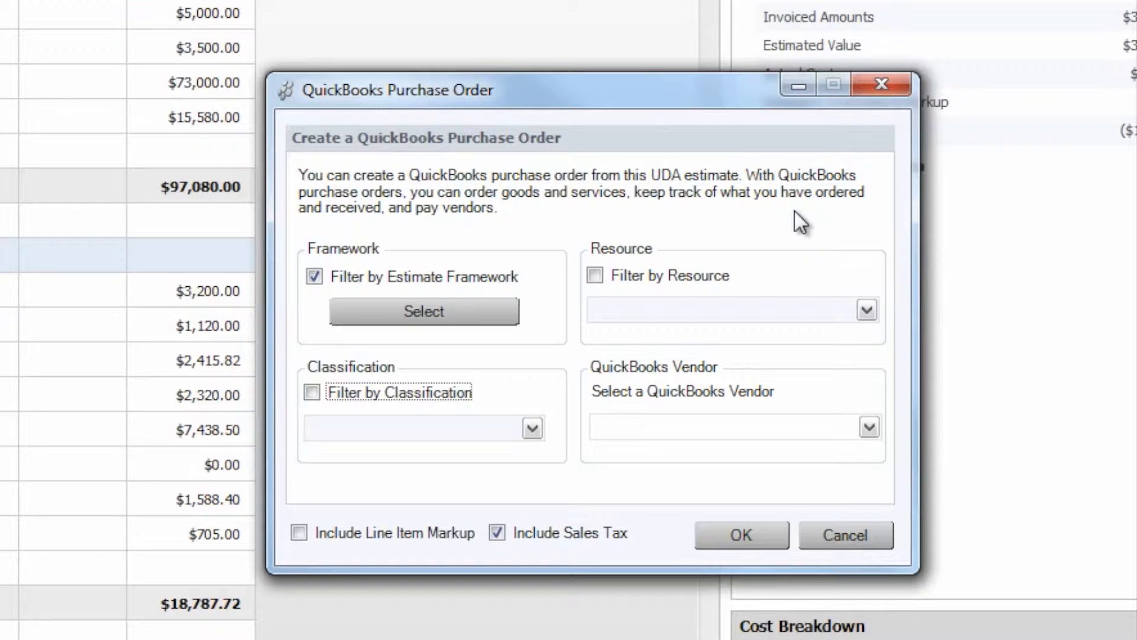
mouse_move(831, 438)
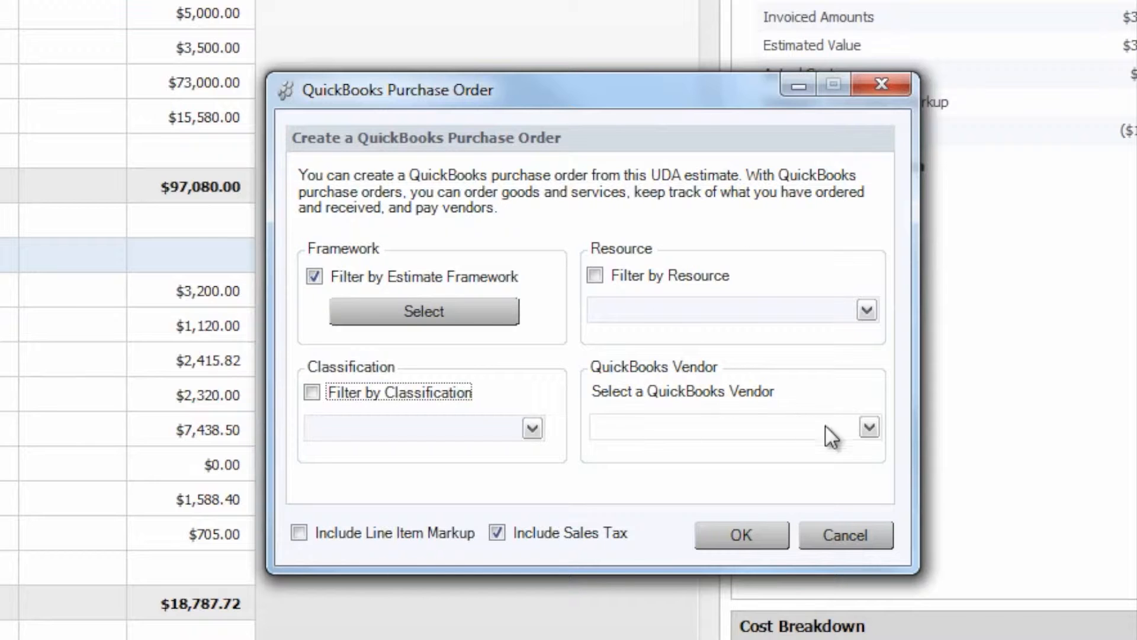
Step: Choose Add Vendor from the QuickBooks vendor list to bring up the new-vendor form
left_click(868, 426)
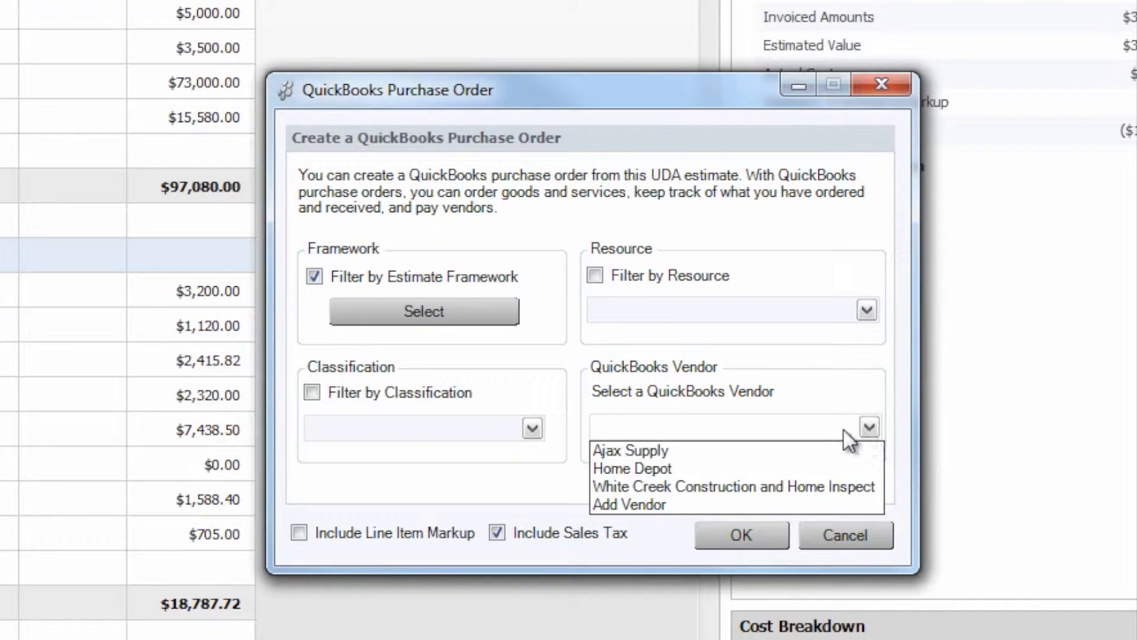
mouse_move(840, 399)
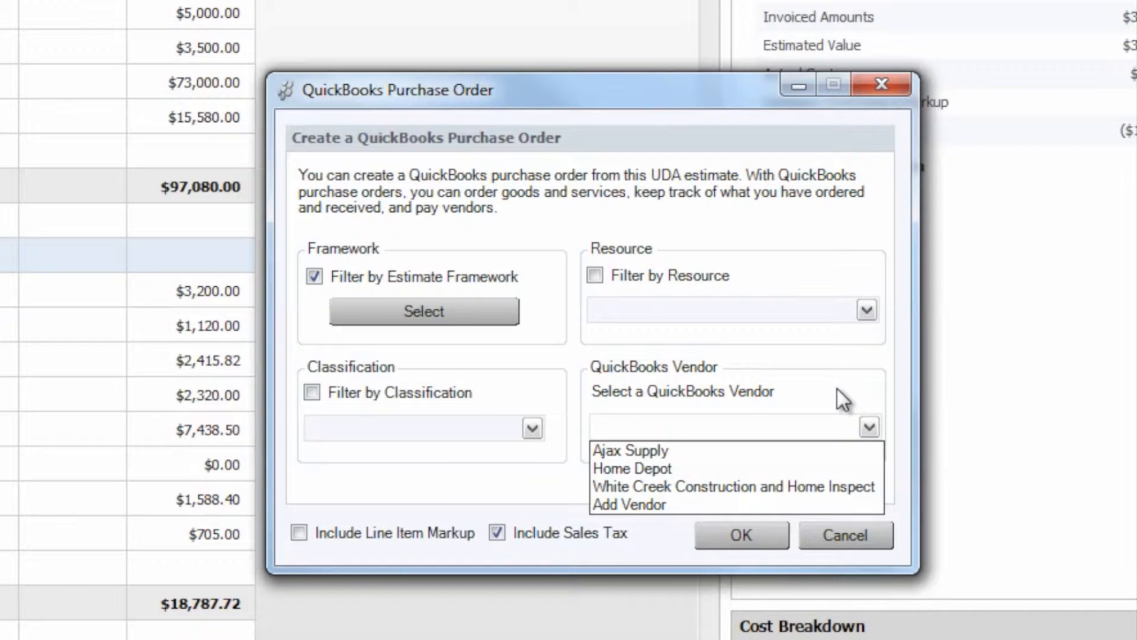
left_click(629, 505)
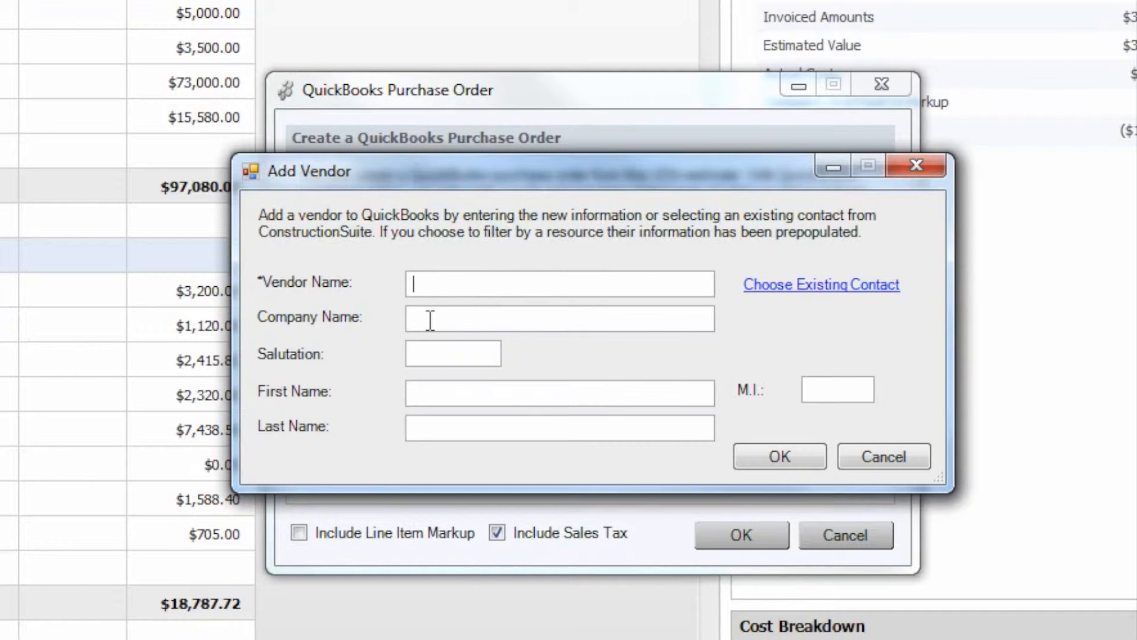
mouse_move(683, 490)
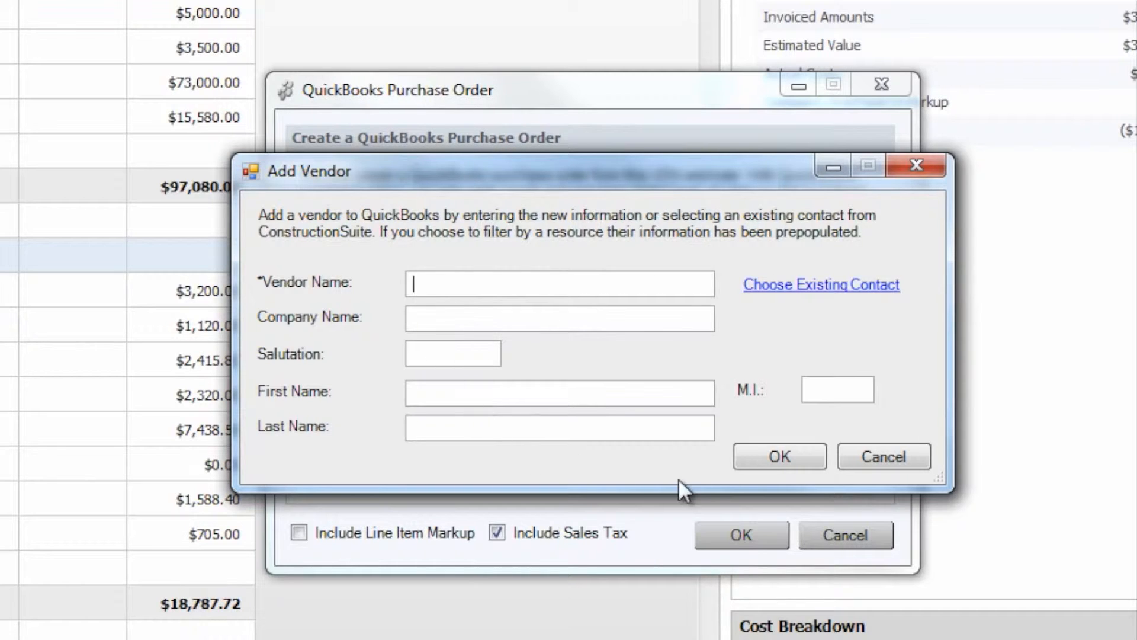
mouse_move(884, 458)
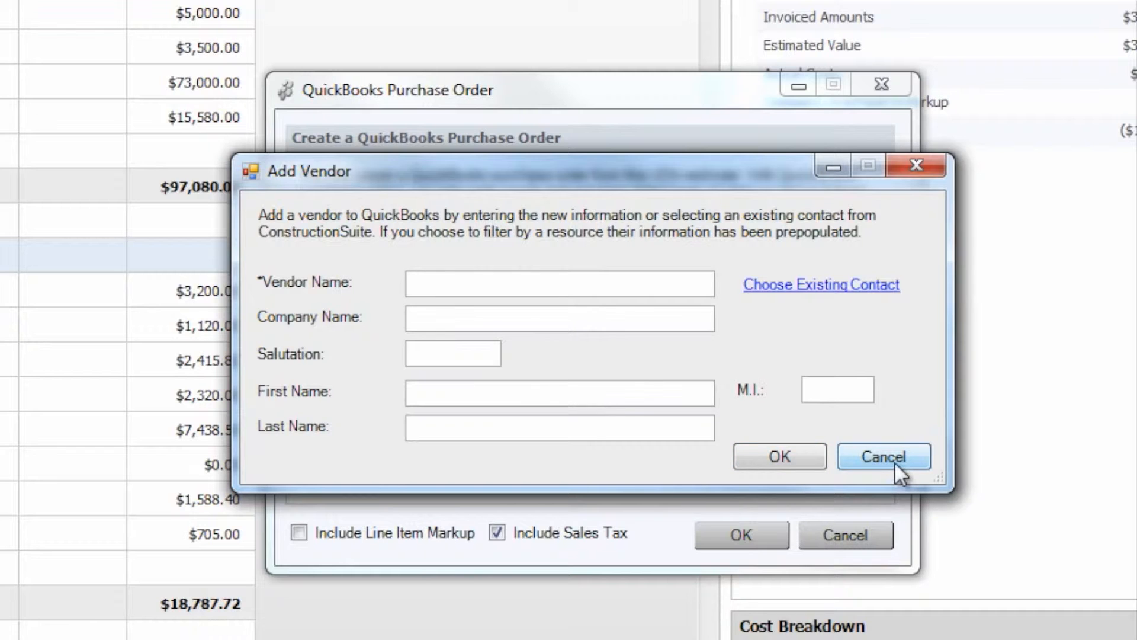
Step: Cancel the new vendor, choose Ajax Supply as vendor and filter by its resource
left_click(883, 456)
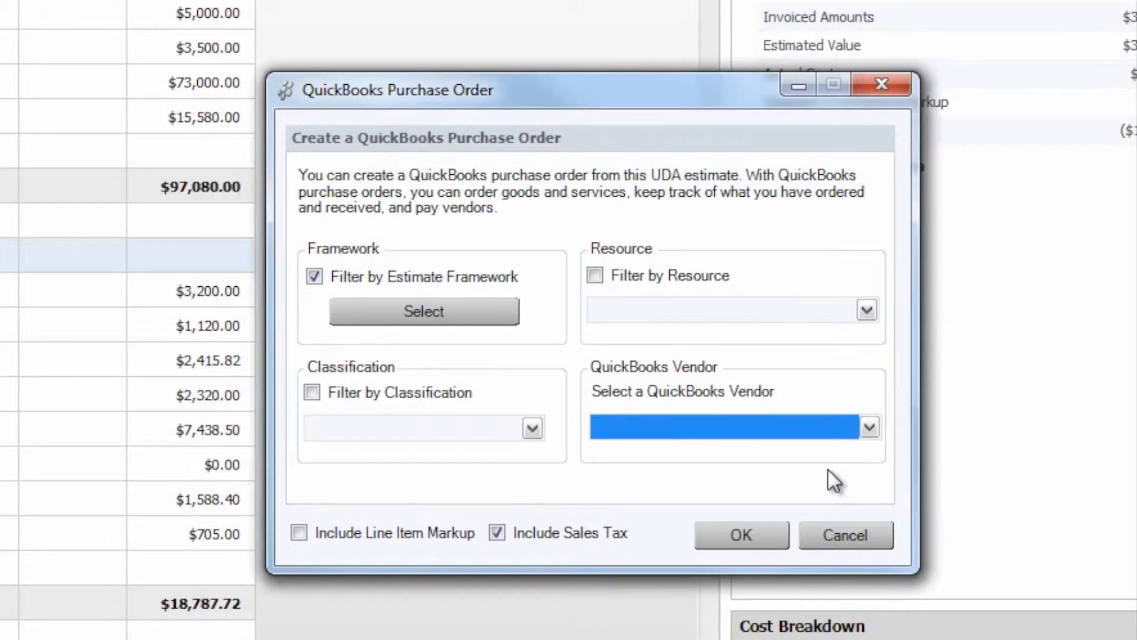
left_click(867, 426)
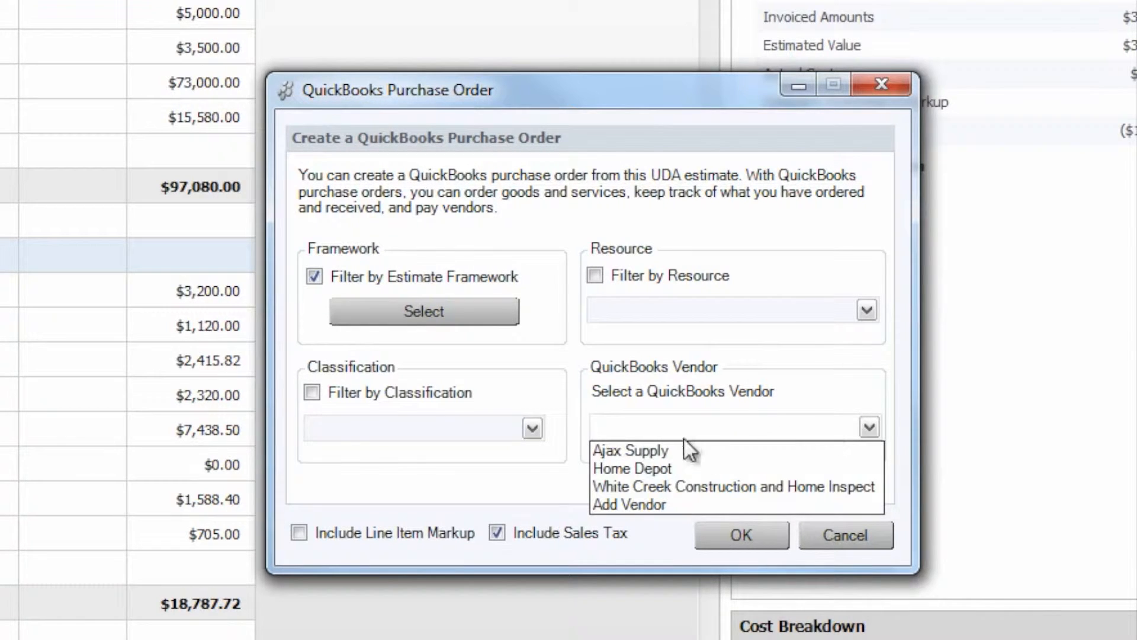
left_click(630, 451)
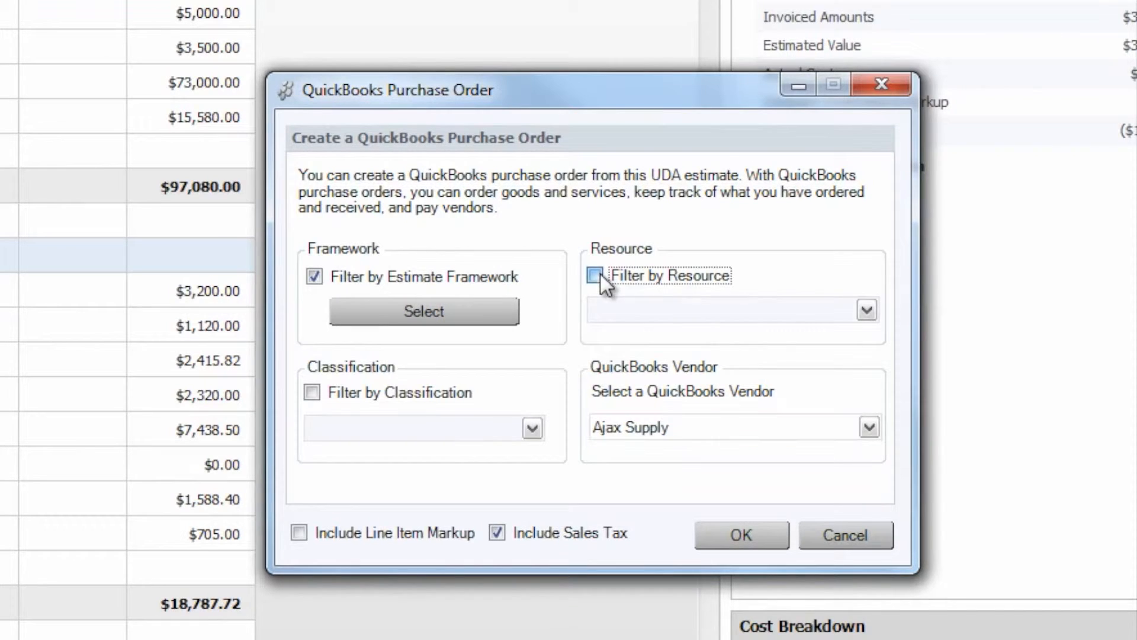
left_click(593, 275)
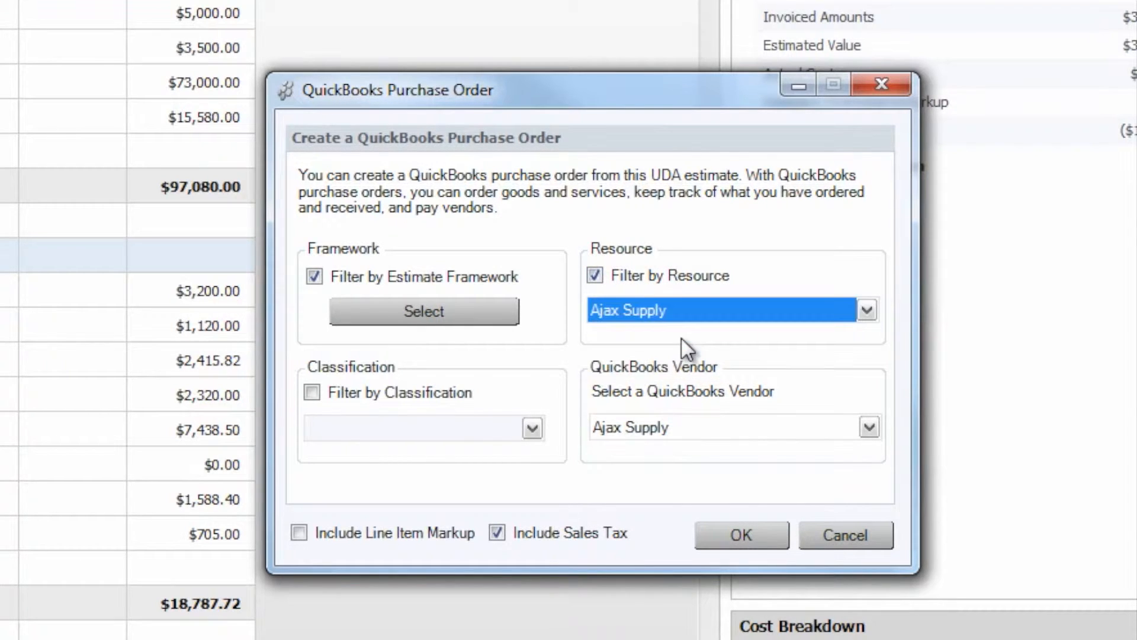
mouse_move(649, 374)
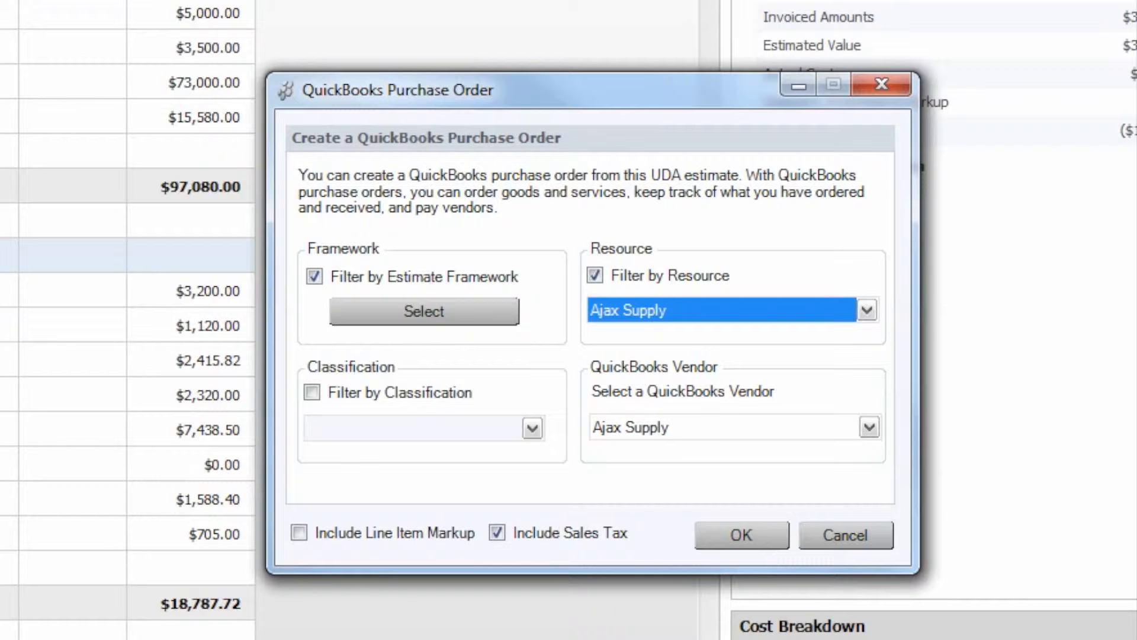
mouse_move(641, 496)
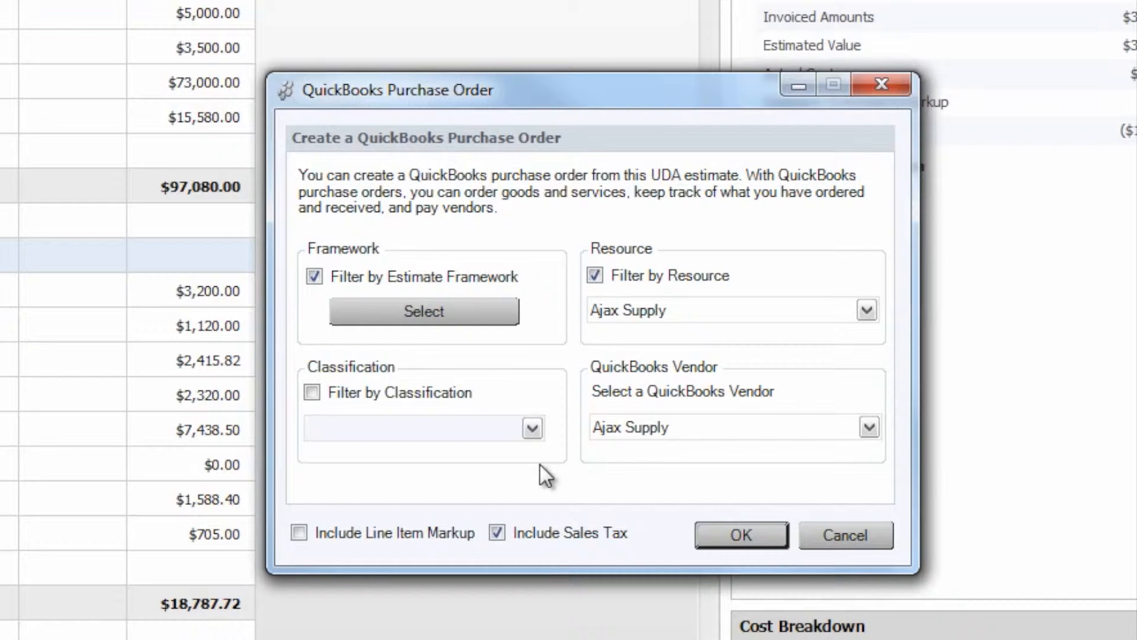
Step: Create the Ajax Supply purchase order and dismiss the success message and setup dialog
left_click(739, 535)
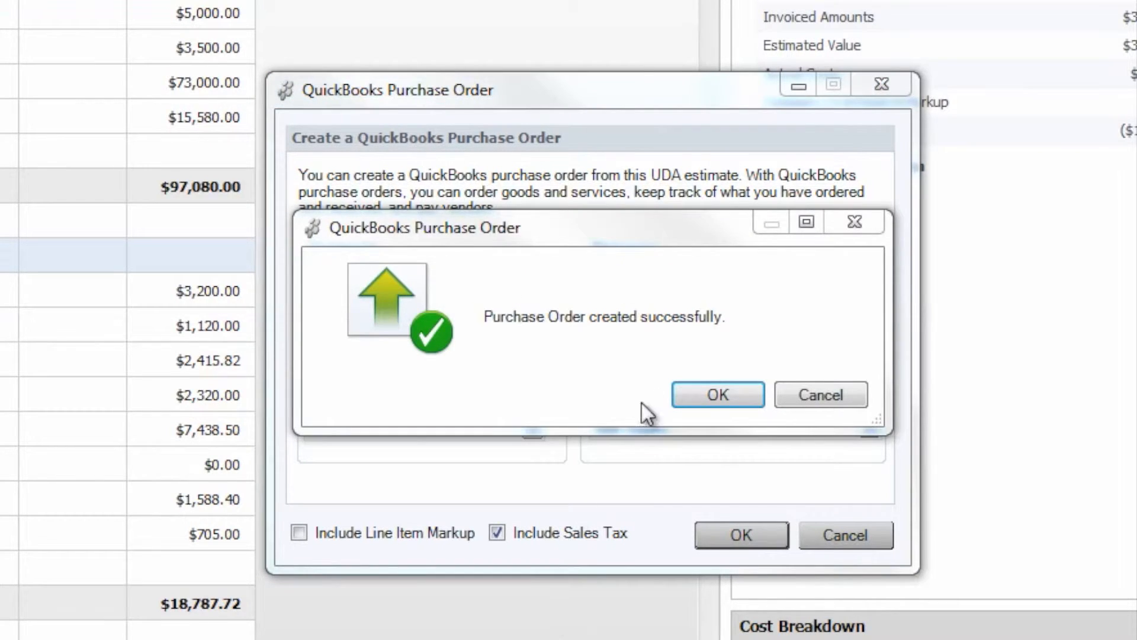
left_click(717, 394)
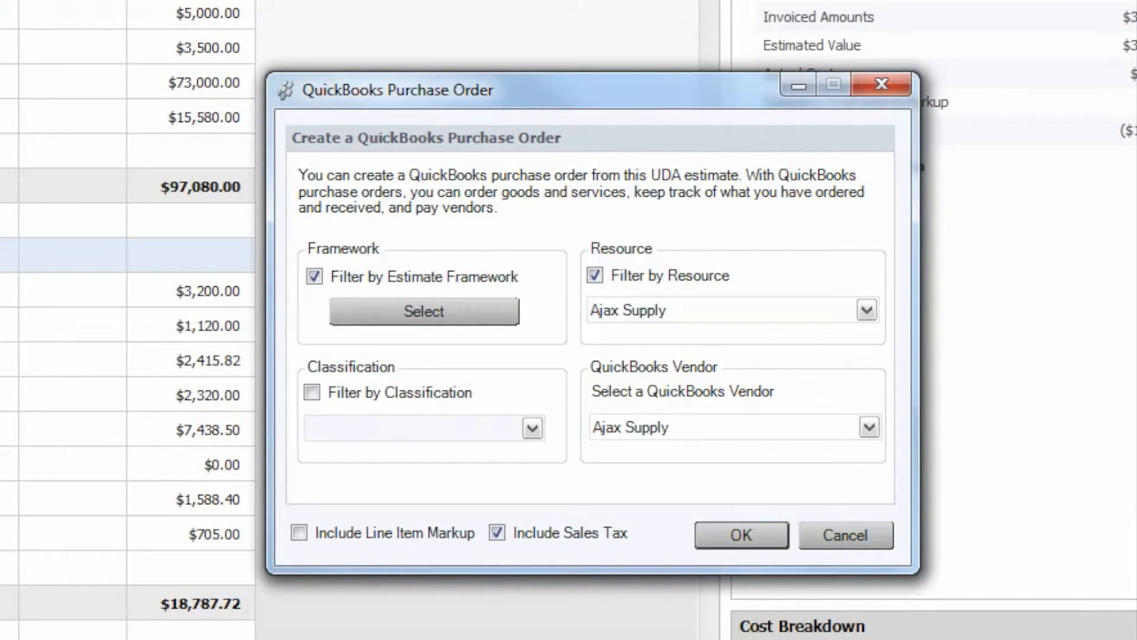
left_click(740, 536)
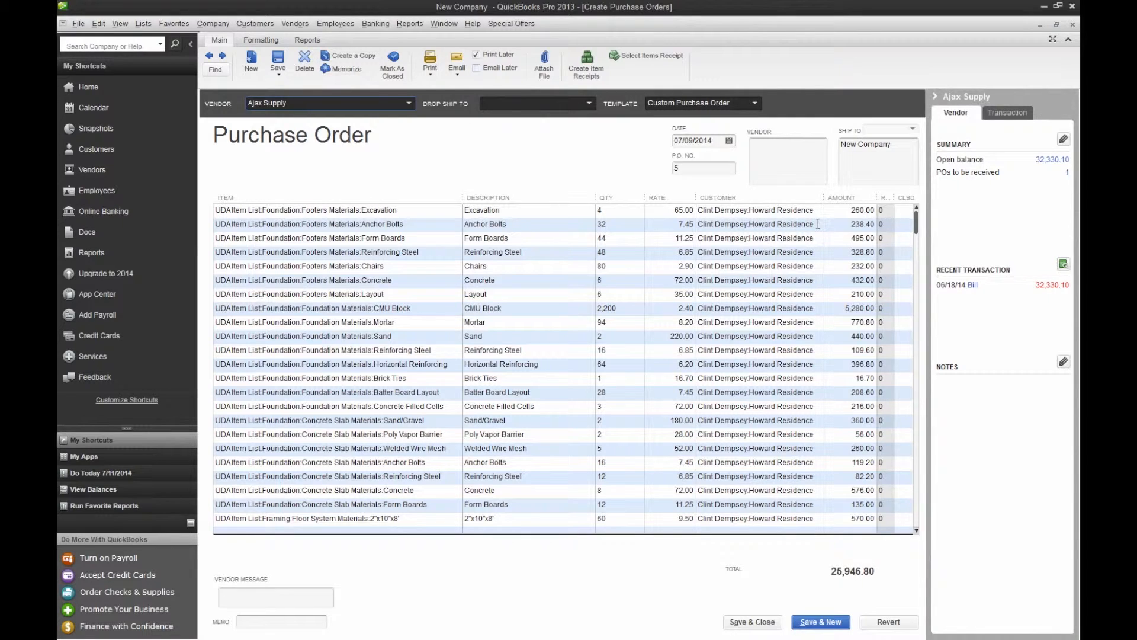
mouse_move(779, 226)
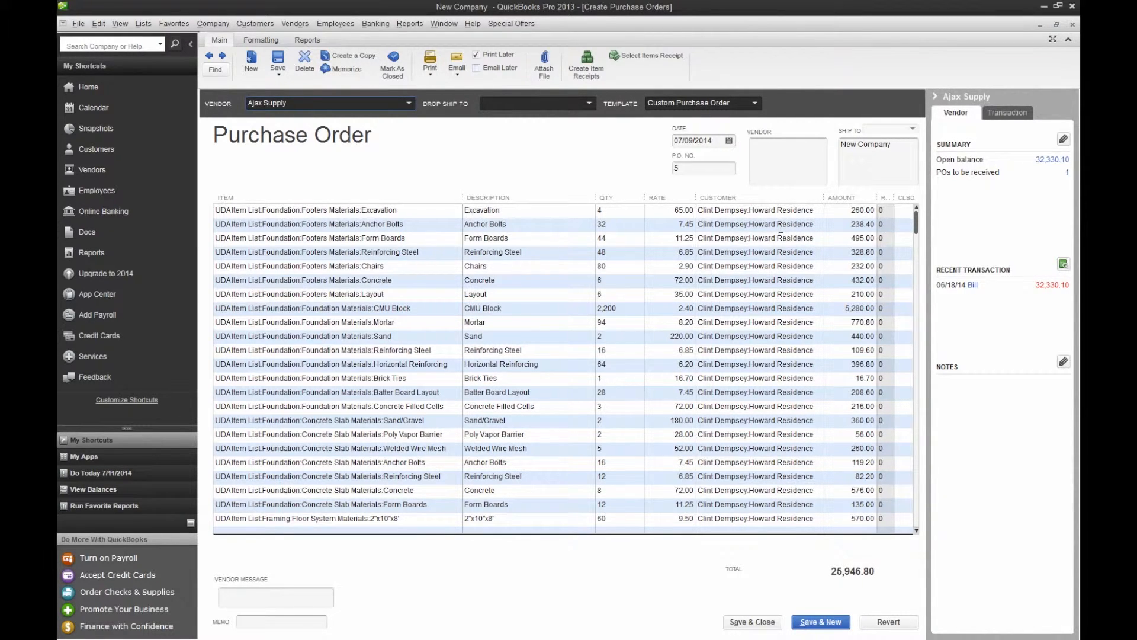
mouse_move(775, 204)
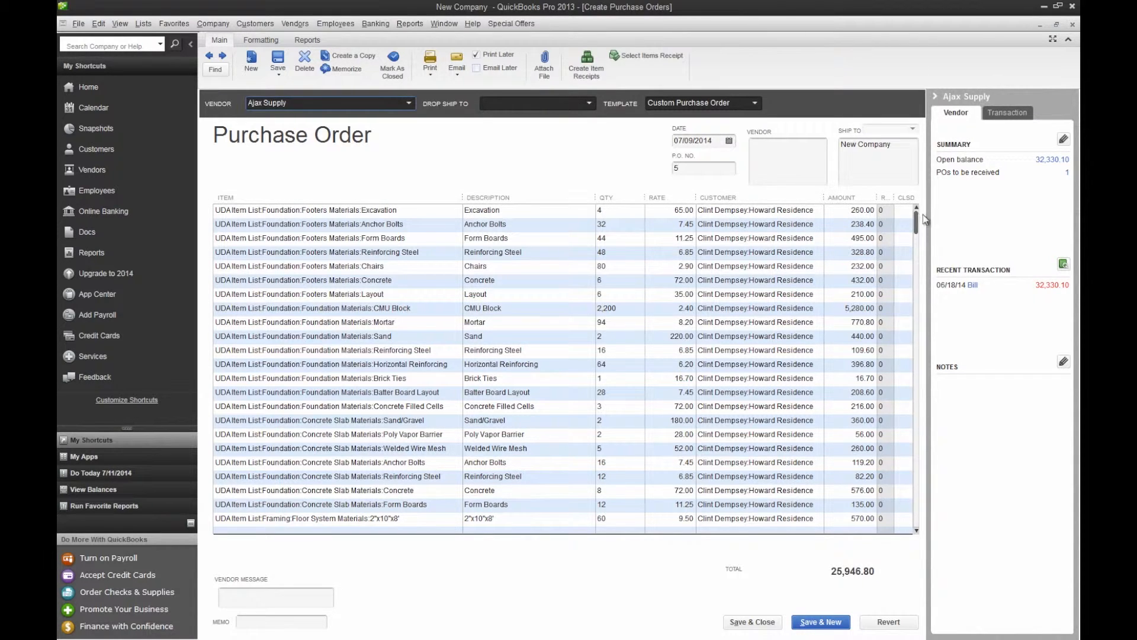
Step: Scroll through P.O. 5's foundation and framing lines totalling $25,946.80 and select the Excavation line
scroll("down", 3)
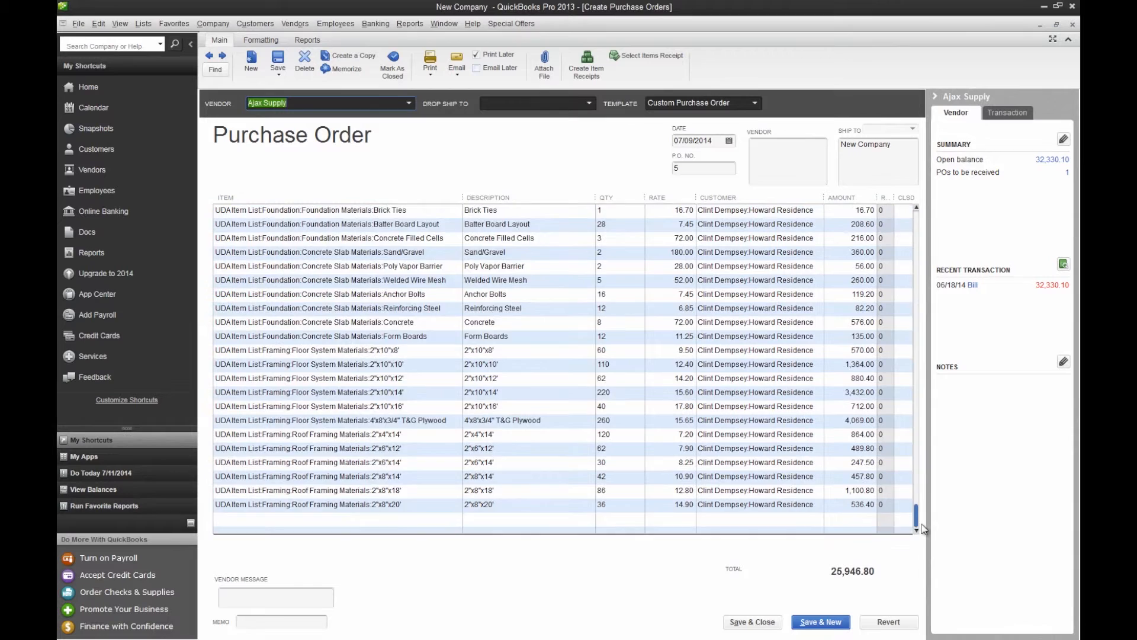
scroll("up", 3)
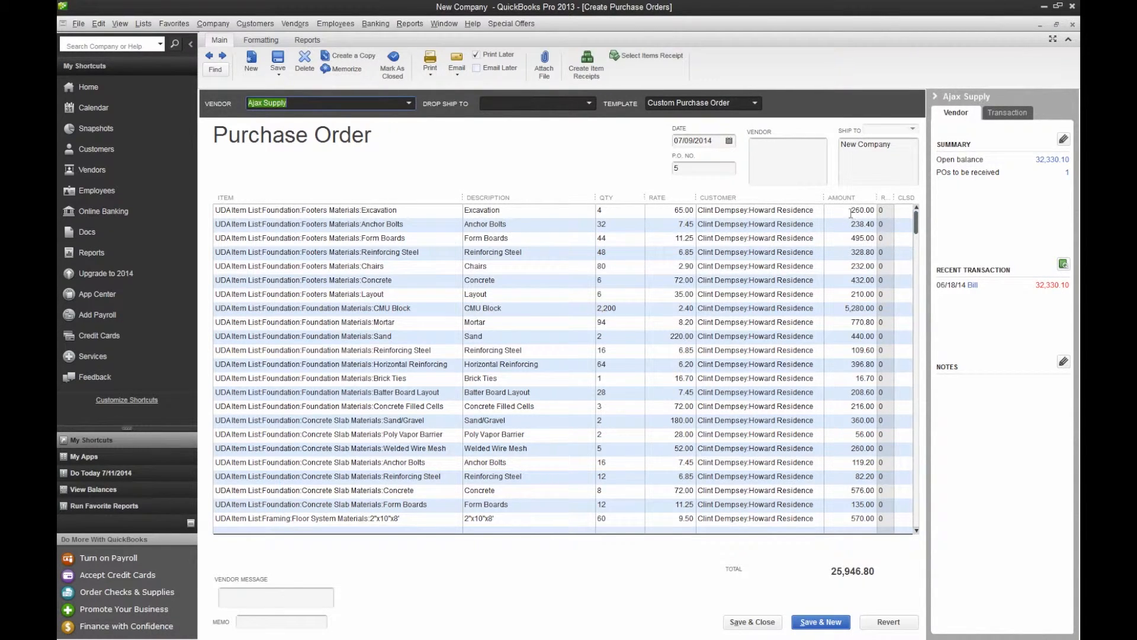
left_click(854, 211)
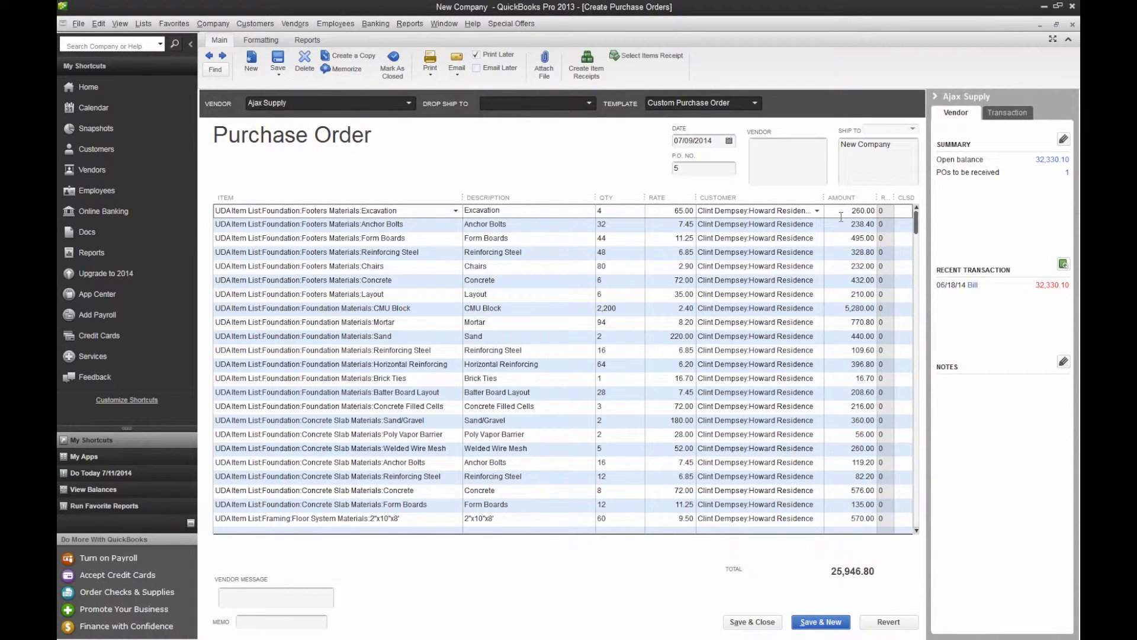
mouse_move(595, 186)
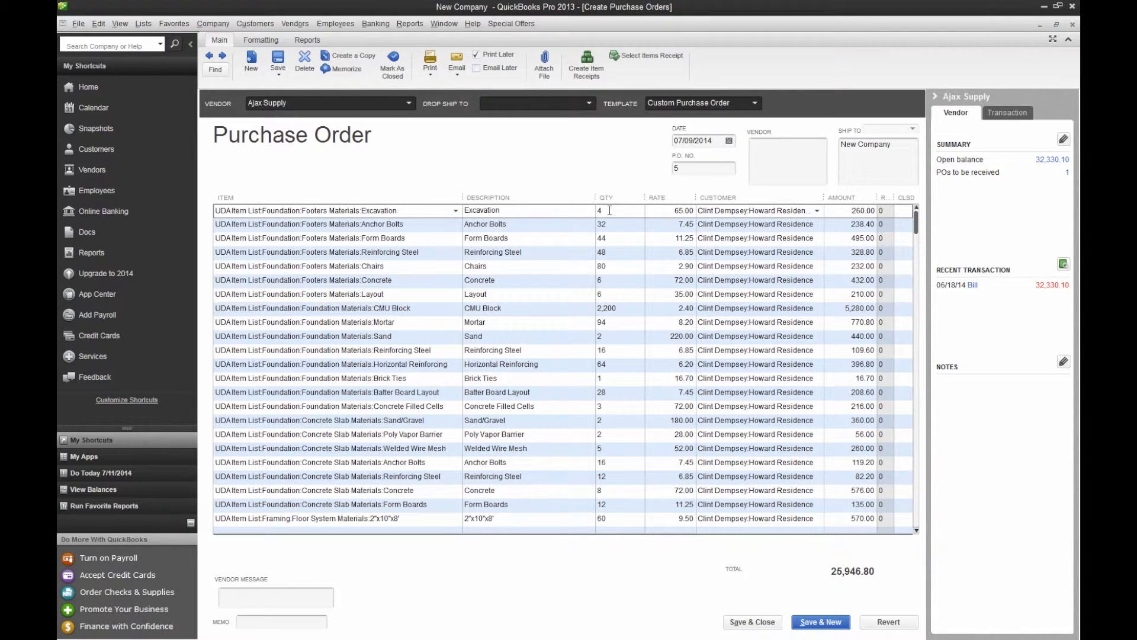
mouse_move(636, 269)
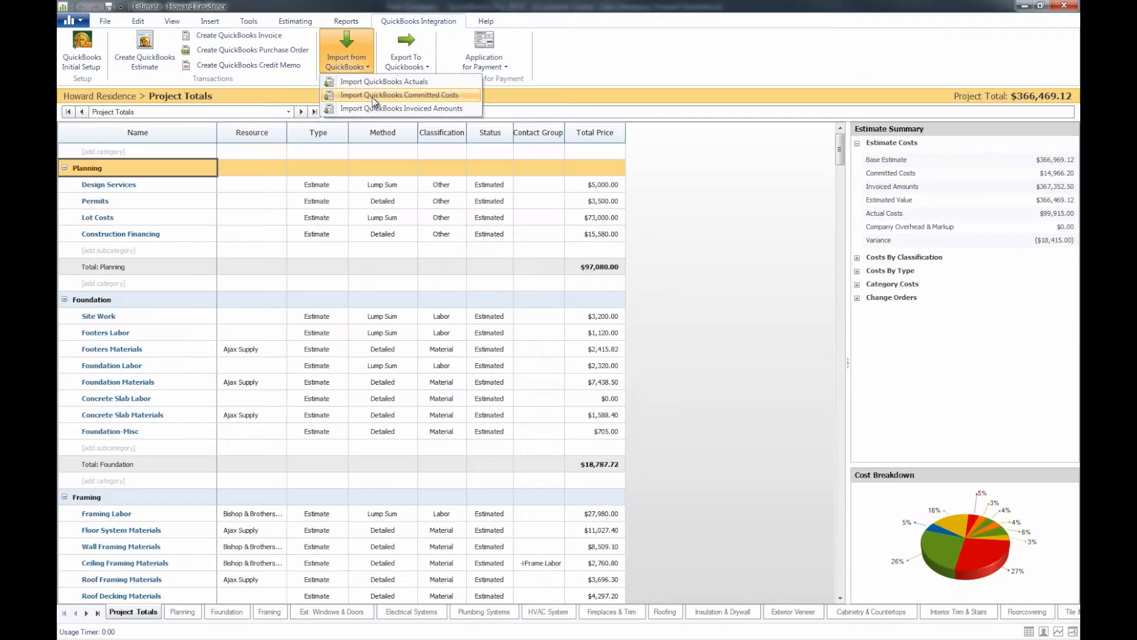
Step: Import QuickBooks committed costs for all purchase orders into the estimate
left_click(399, 94)
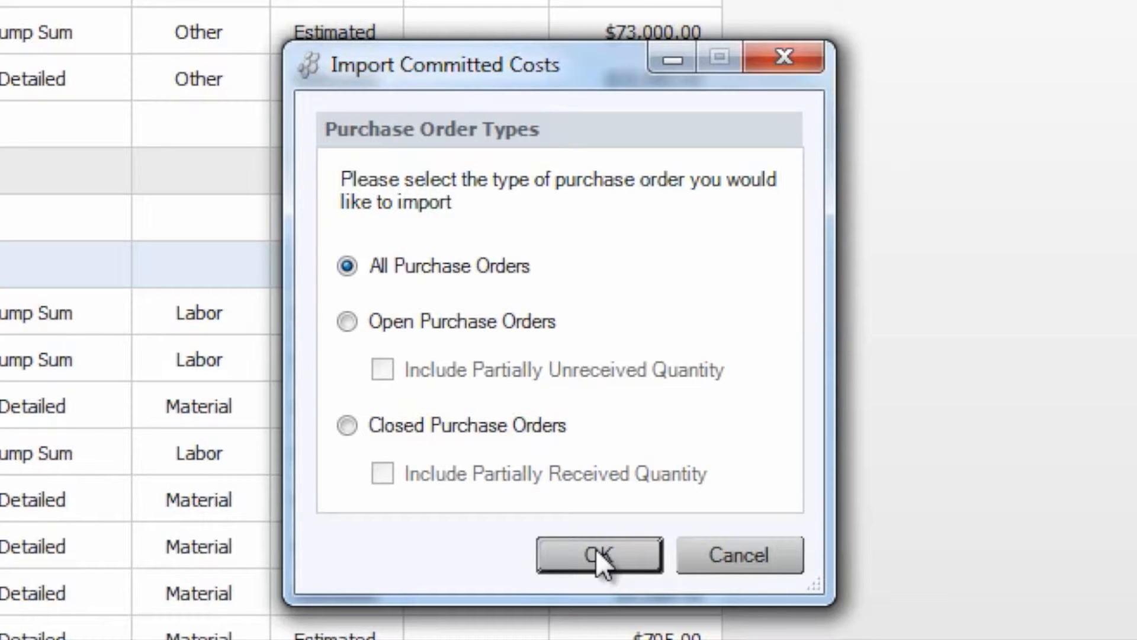
left_click(597, 554)
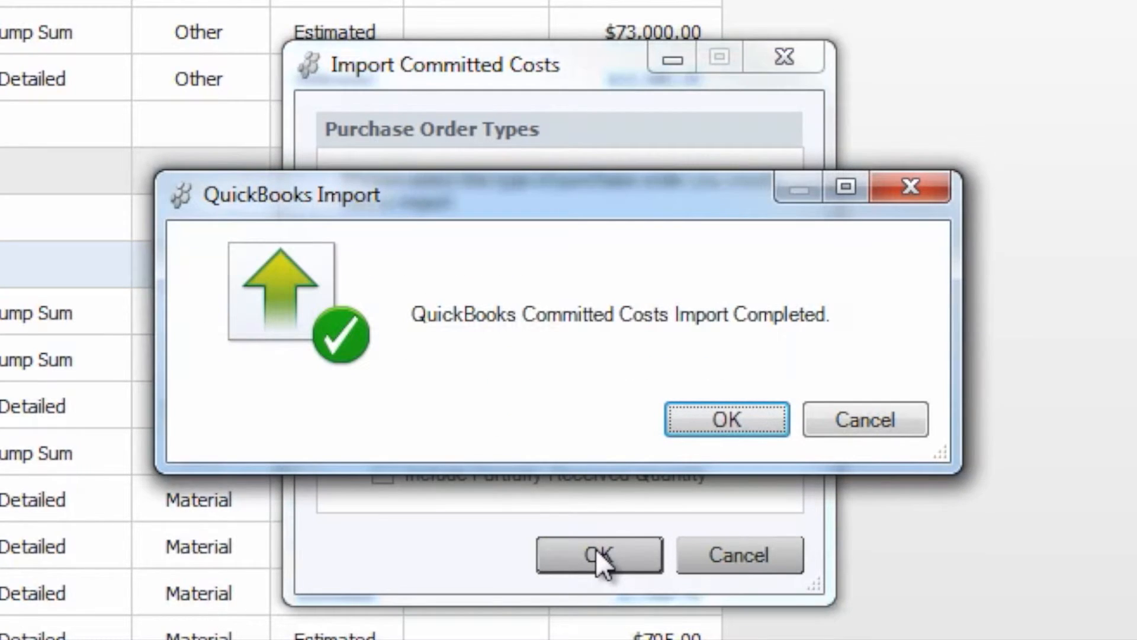
left_click(725, 419)
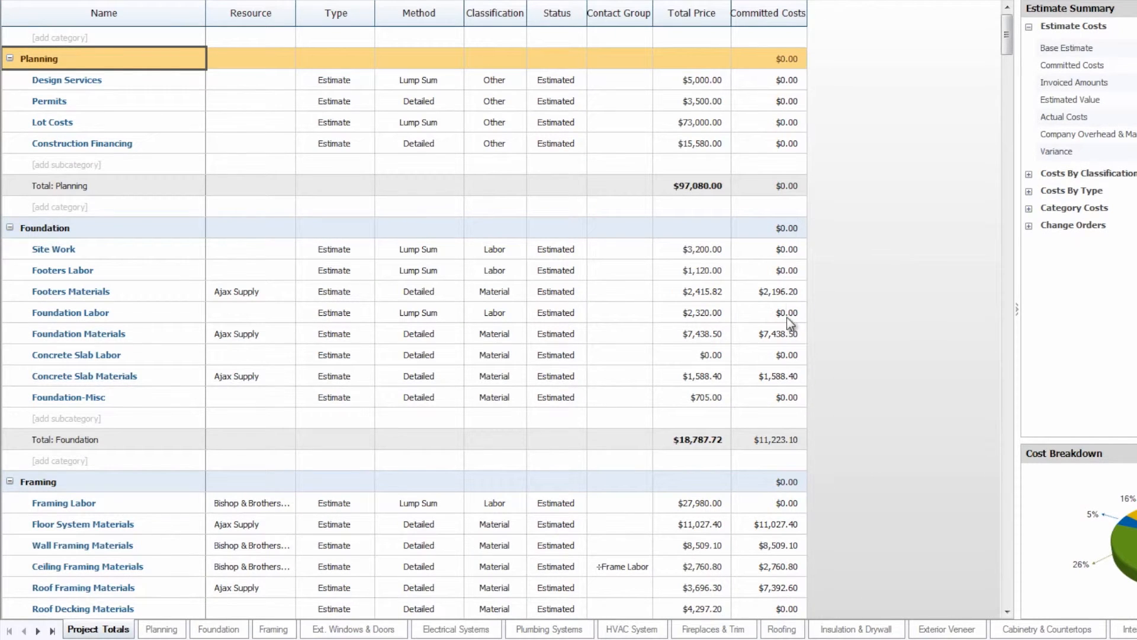
mouse_move(245, 301)
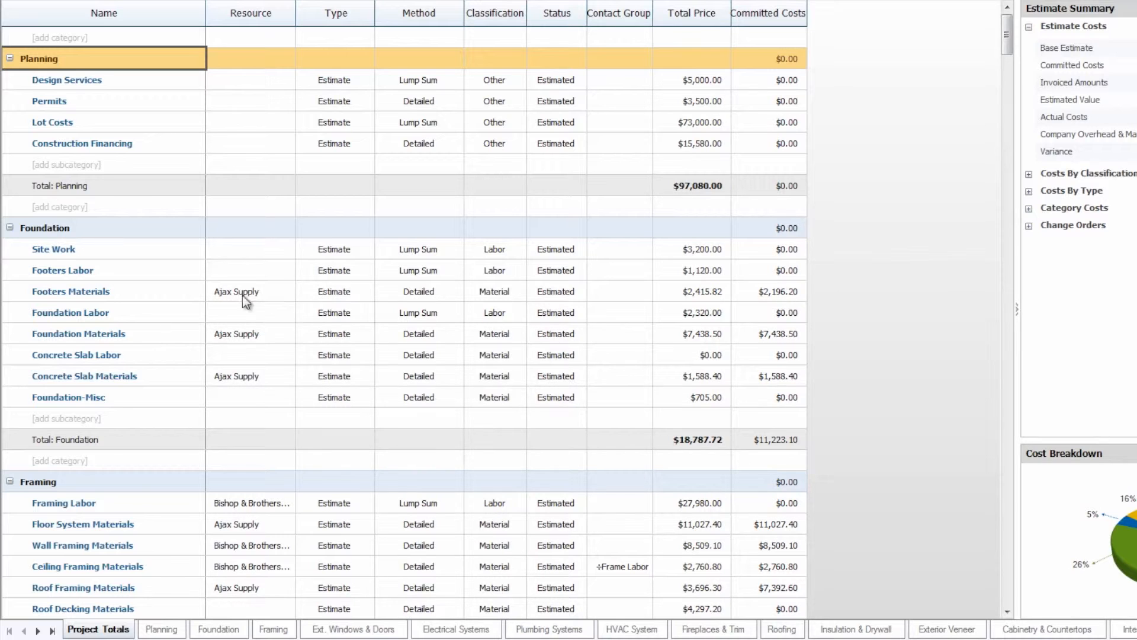
Step: Switch to the Foundation sheet to see item-level committed costs like Footers Materials $2,196.20
left_click(218, 629)
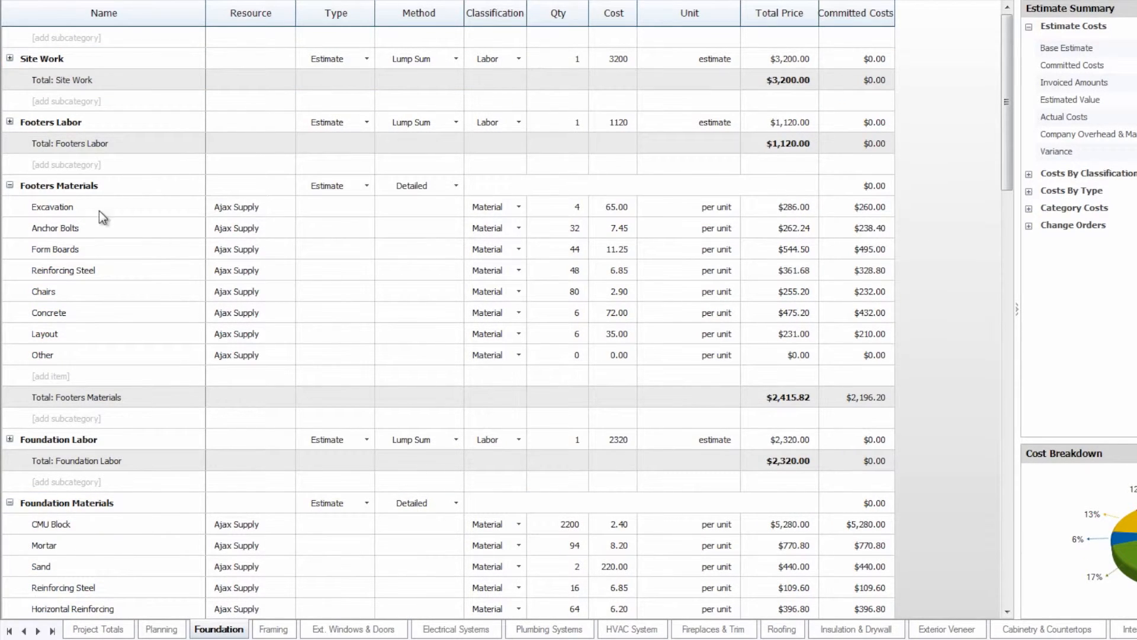
mouse_move(184, 228)
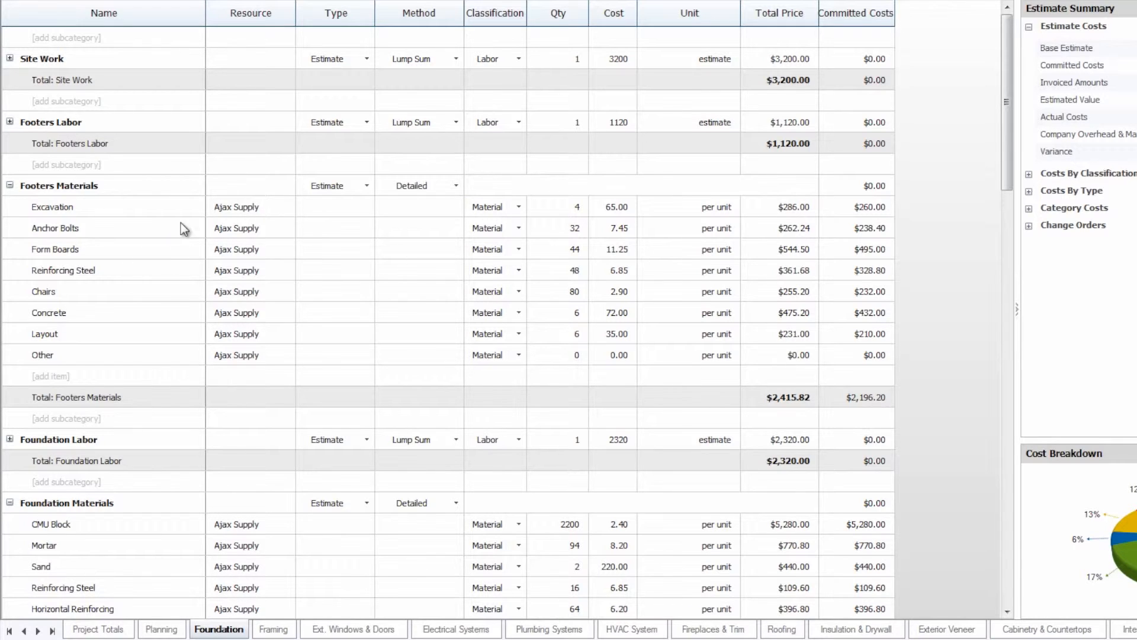
mouse_move(860, 216)
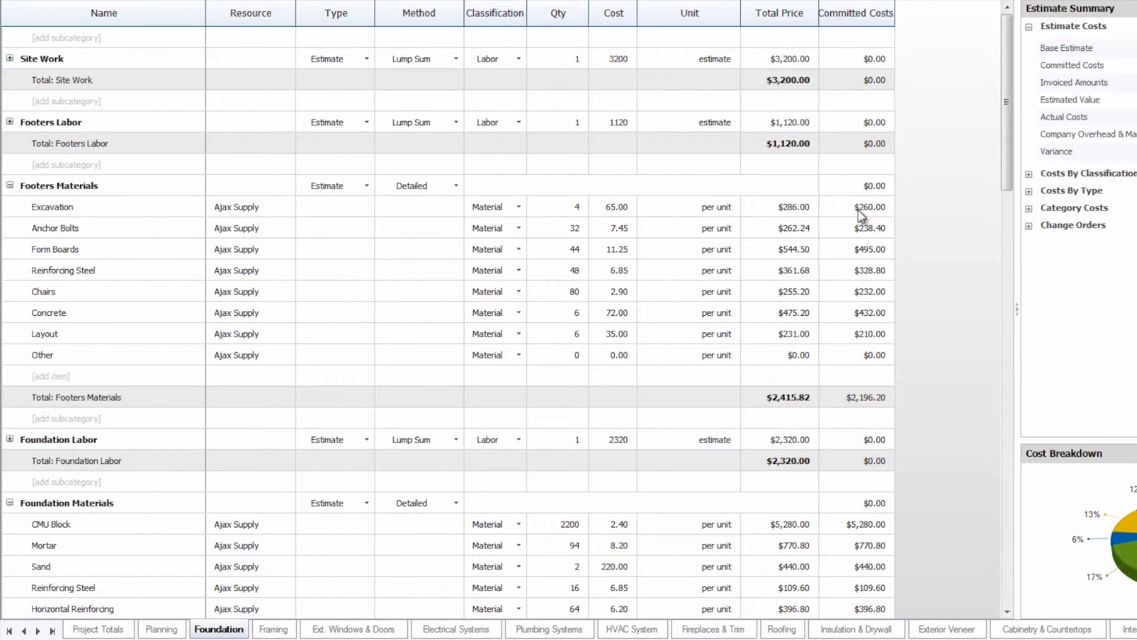
mouse_move(110, 239)
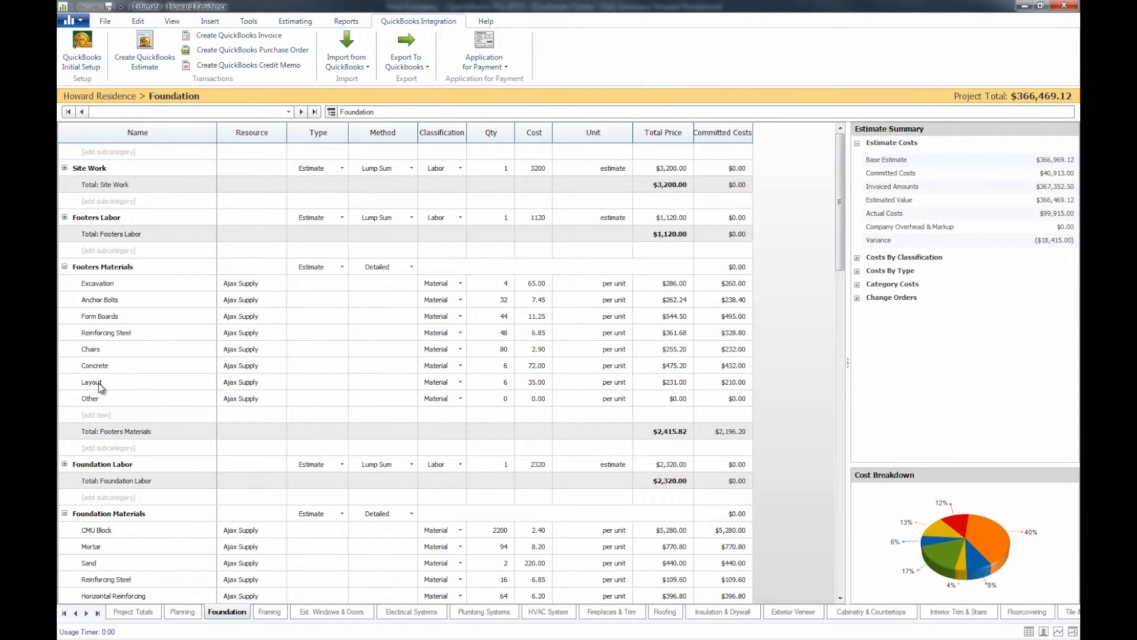
mouse_move(99, 388)
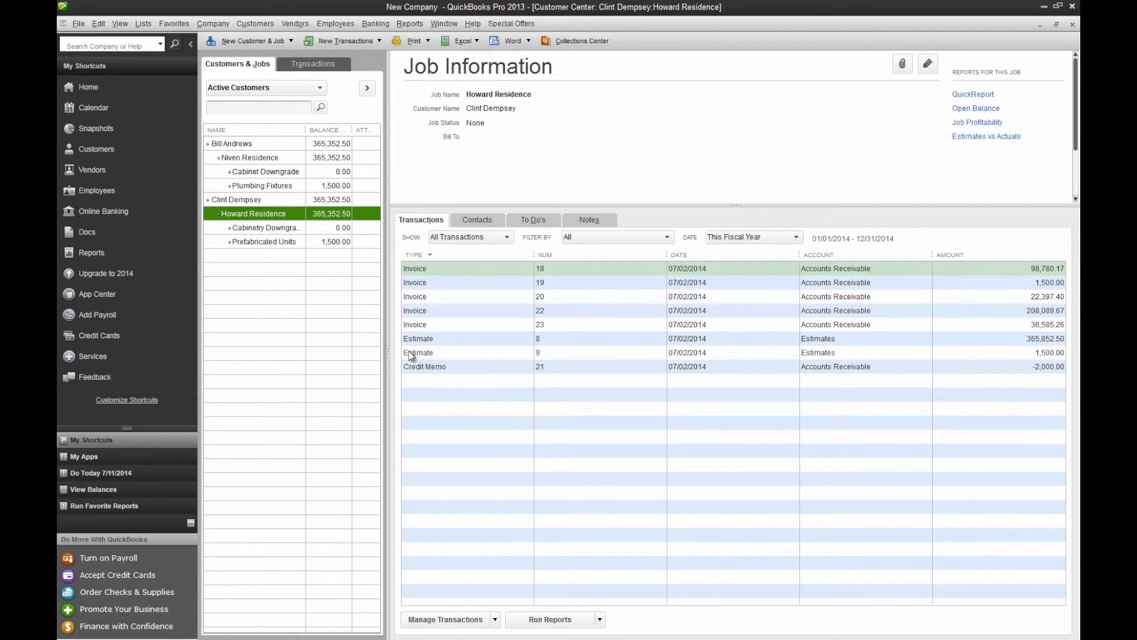
mouse_move(295, 24)
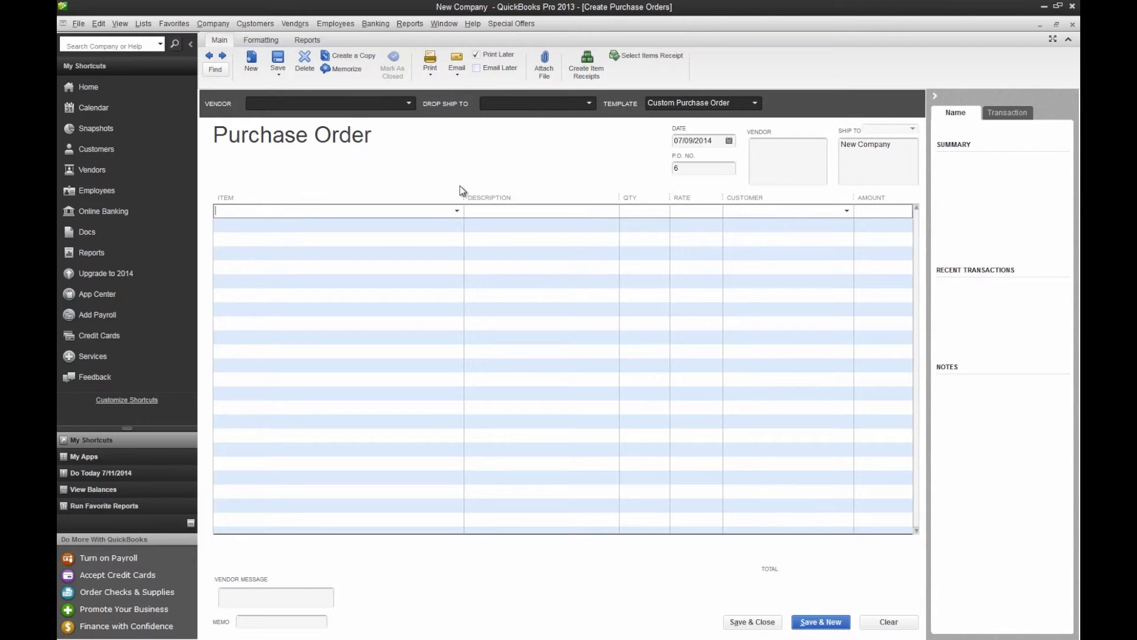
mouse_move(841, 217)
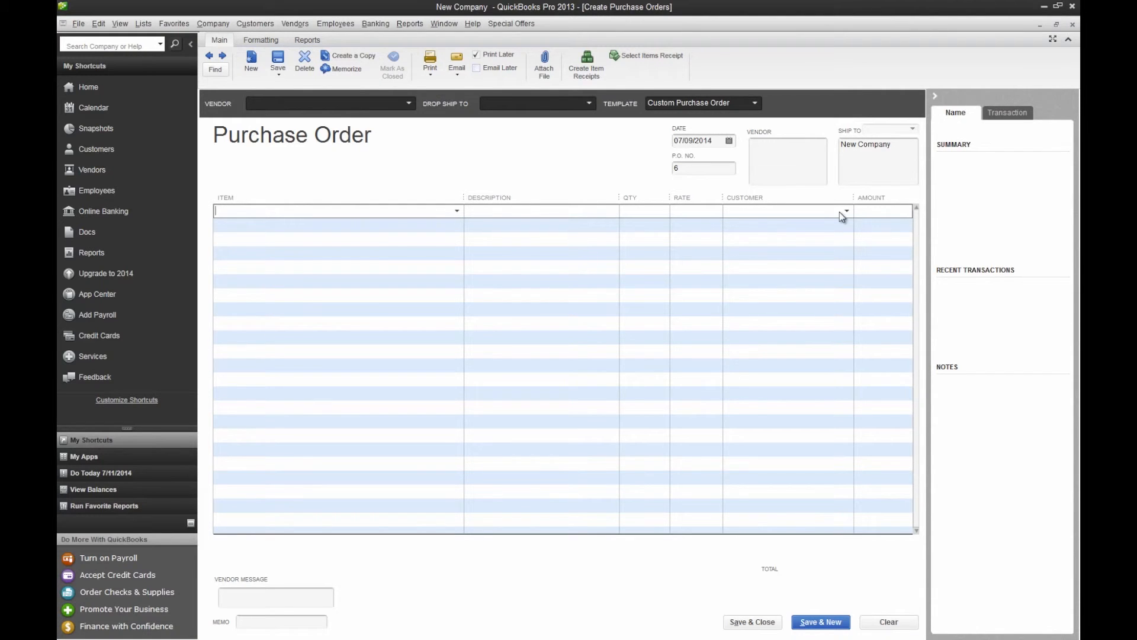
Step: Show the customer and job list on the blank purchase order P.O. 6 for Howard Residence
left_click(844, 211)
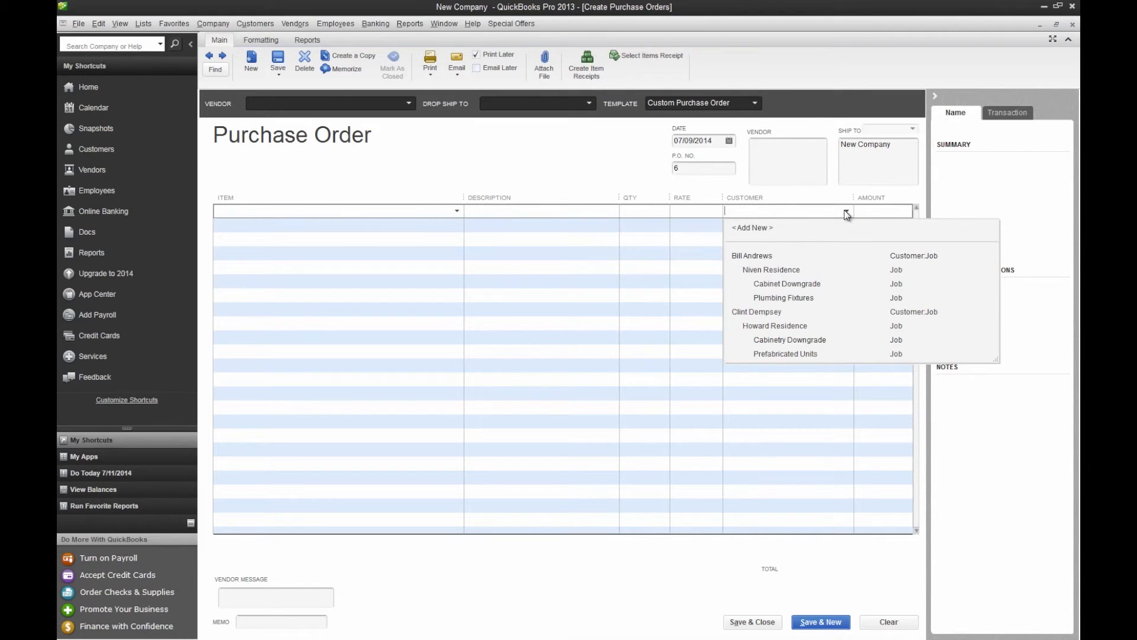
left_click(553, 188)
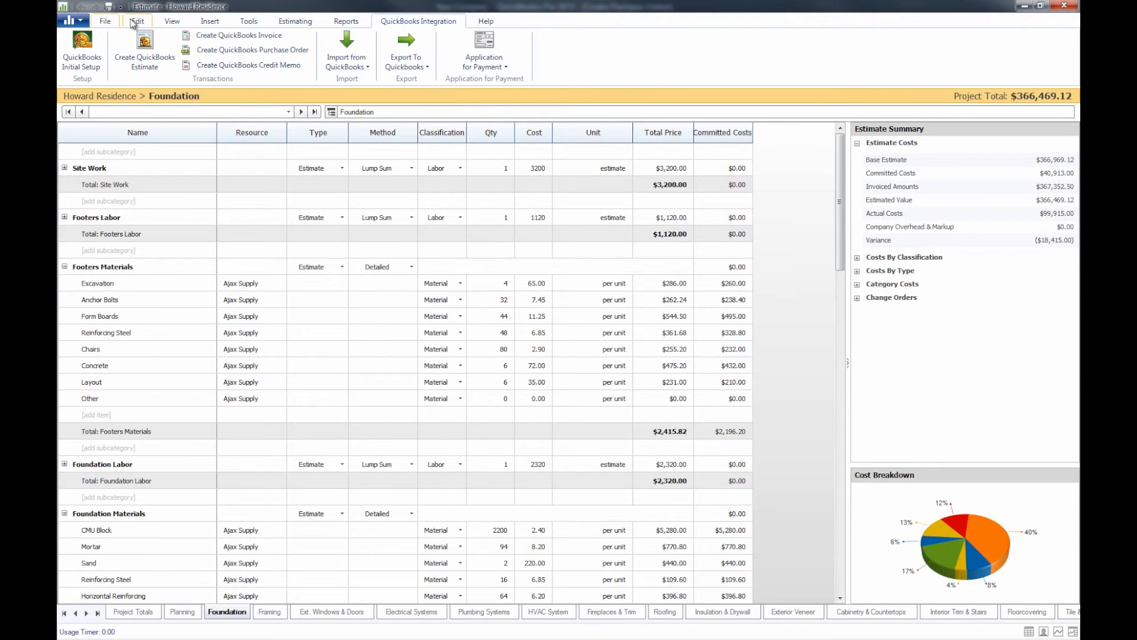
Step: Save the Howard Residence estimate with its imported committed costs via File > Save
left_click(104, 21)
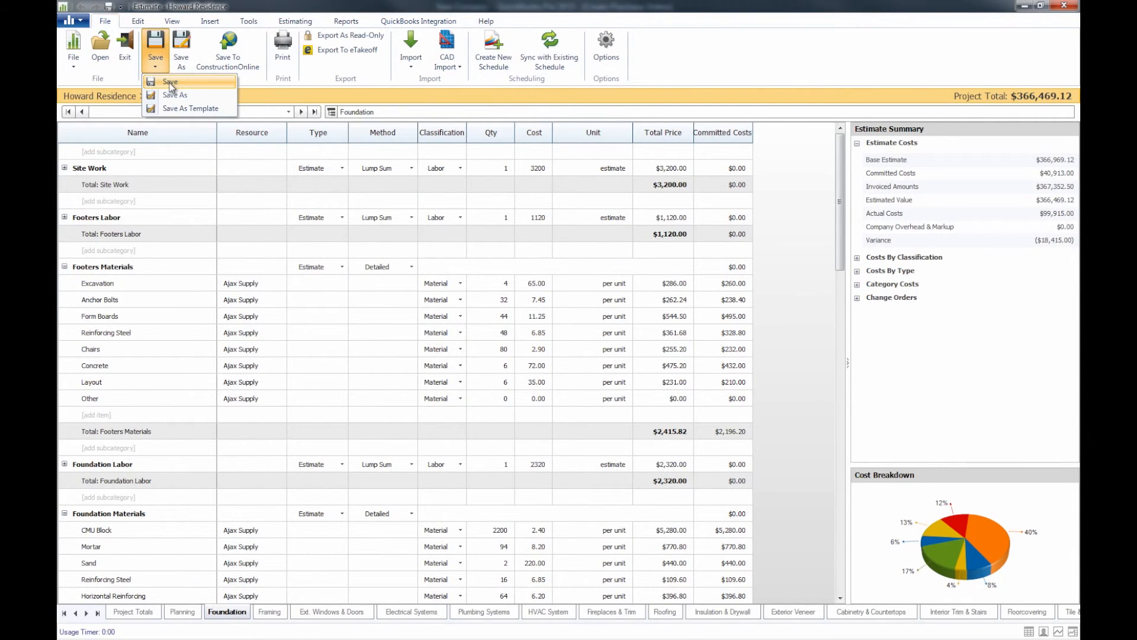
left_click(169, 82)
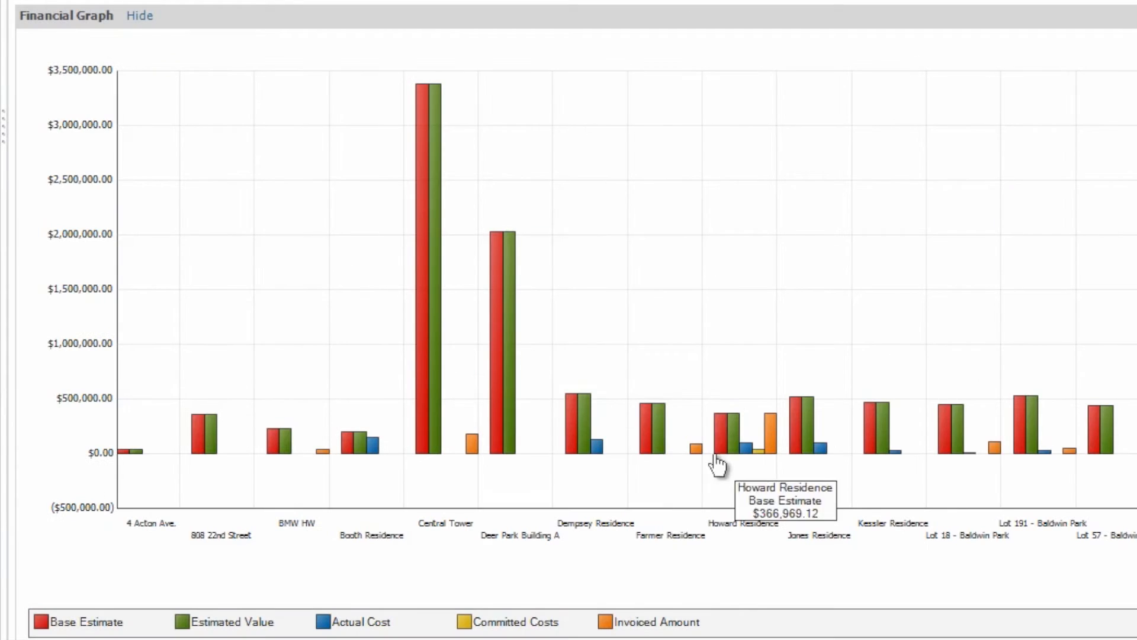
mouse_move(722, 536)
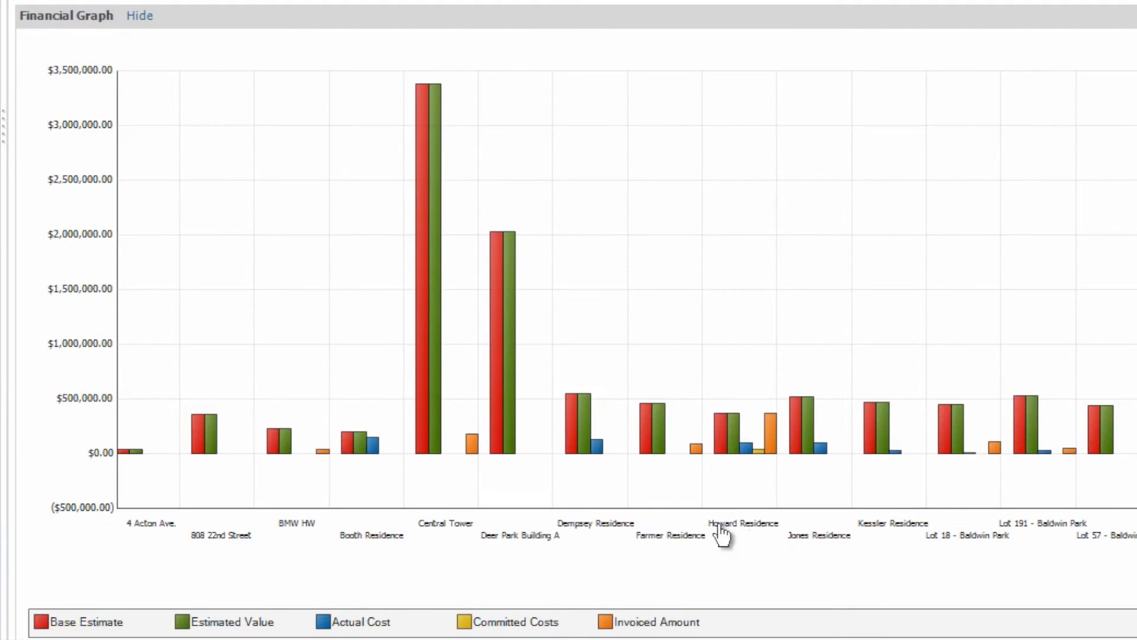
mouse_move(758, 454)
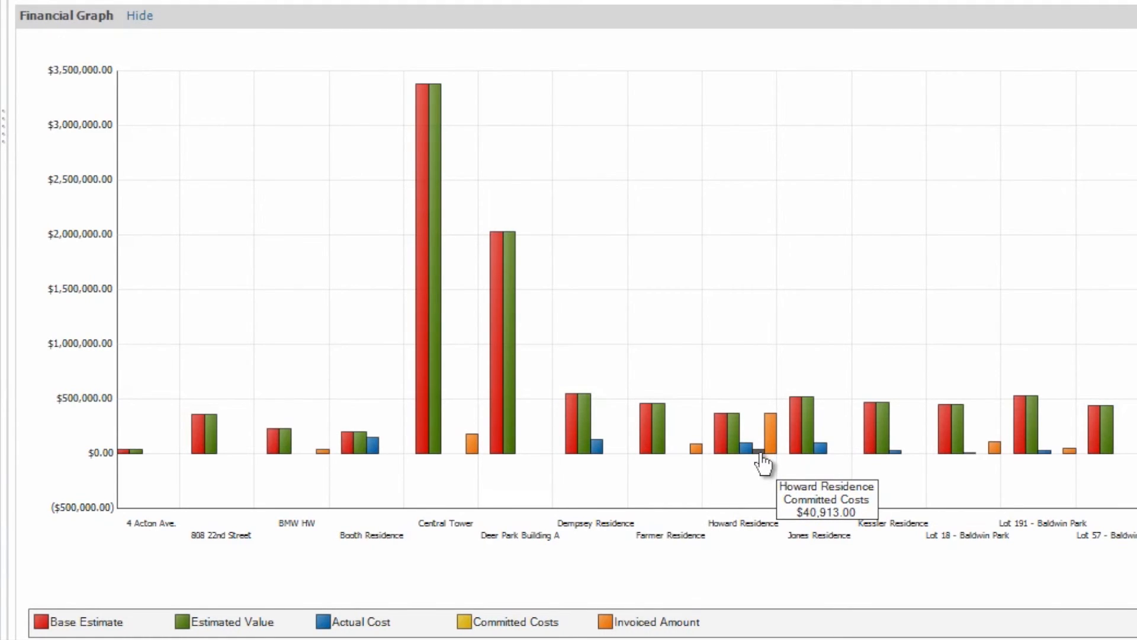
mouse_move(762, 468)
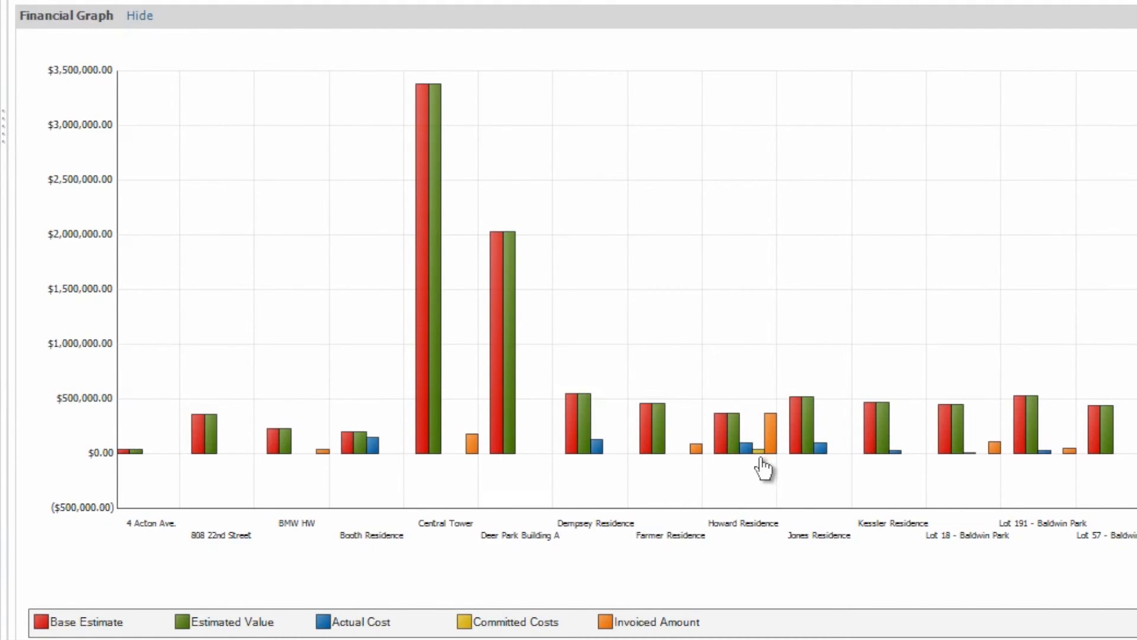
mouse_move(761, 455)
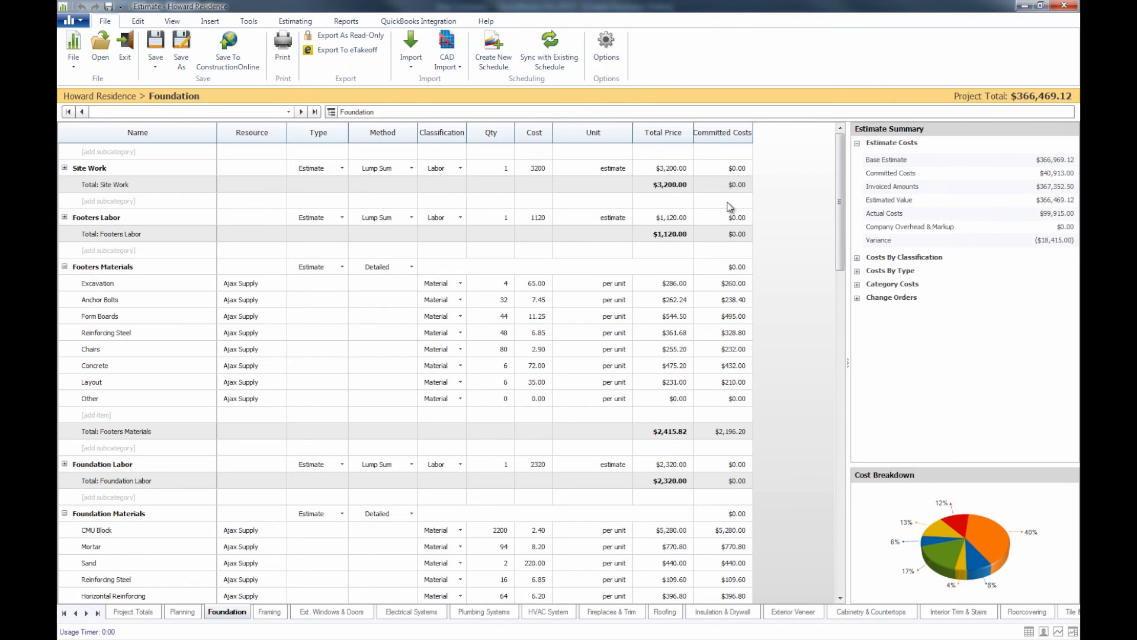
mouse_move(557, 237)
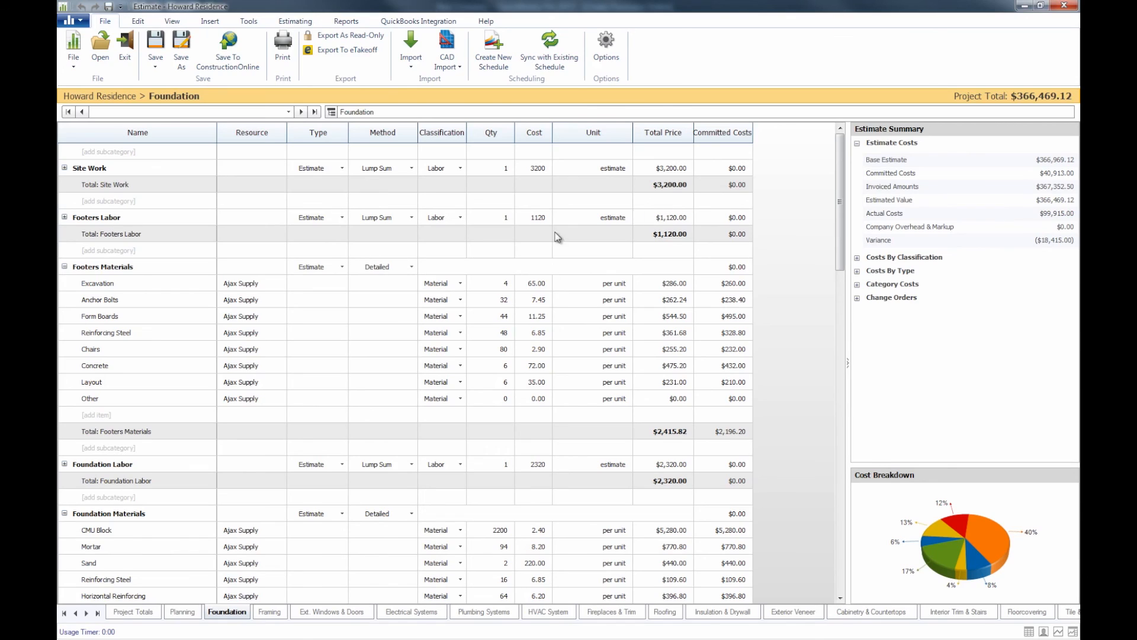